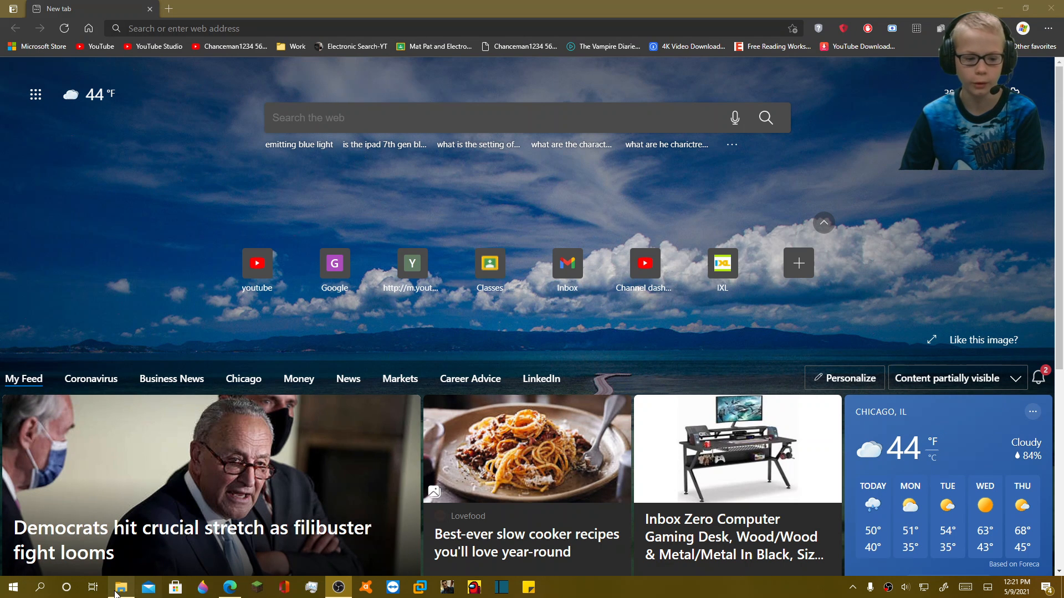
Step: Open the Google Sites bookmark past the SmartScreen warning, landing on a 404 page
click(121, 587)
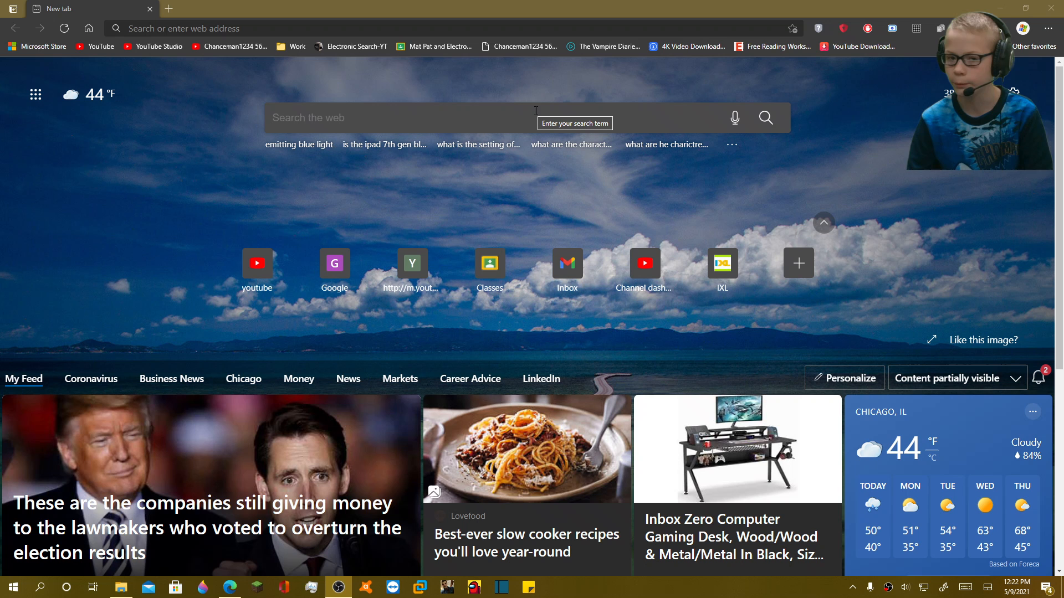
mouse_move(523, 46)
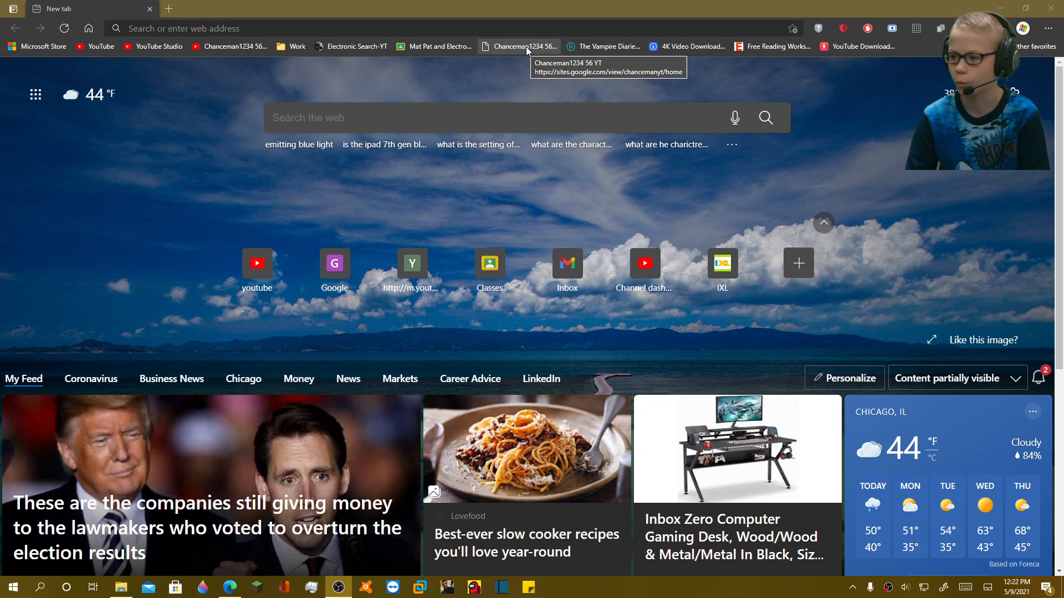
mouse_move(487, 53)
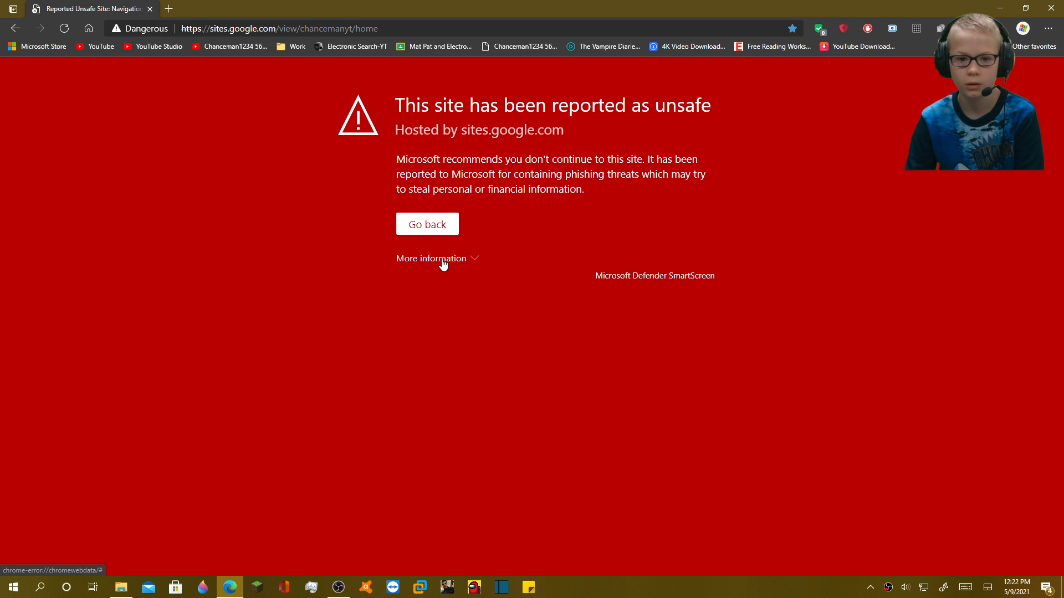
click(431, 259)
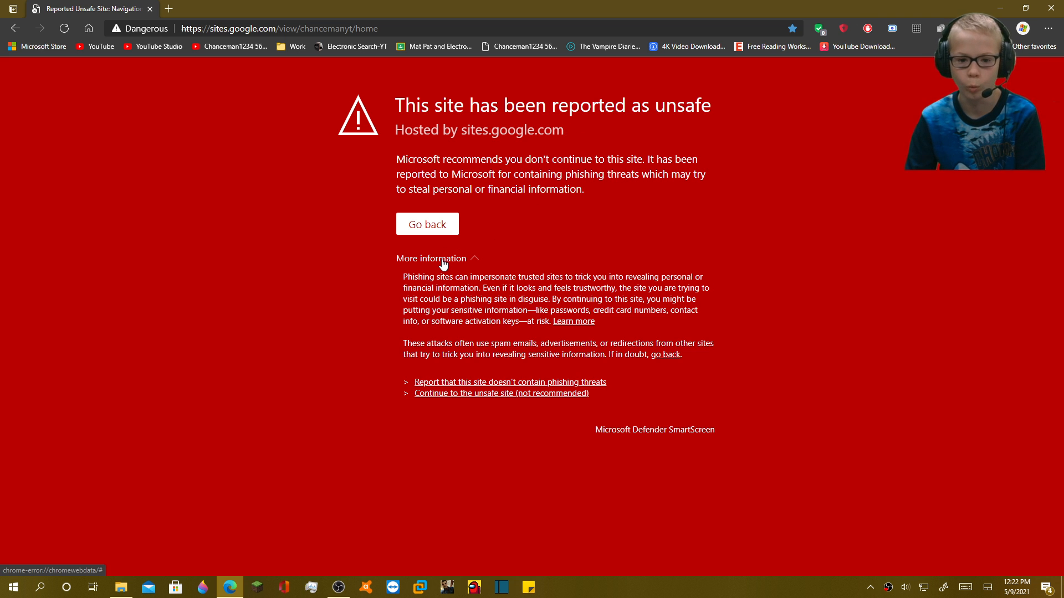
mouse_move(480, 212)
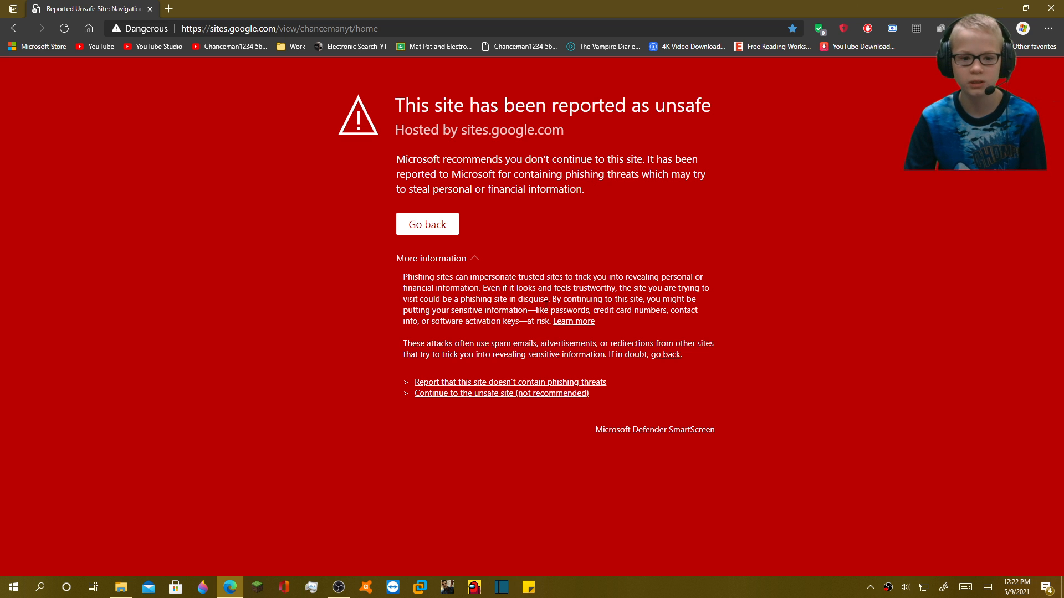
click(501, 393)
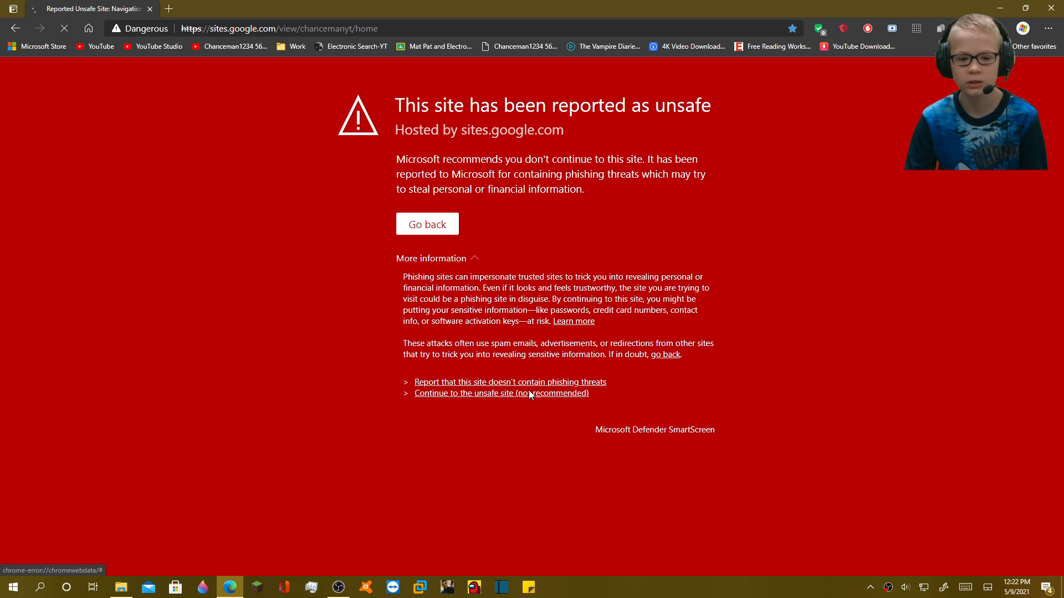
click(501, 394)
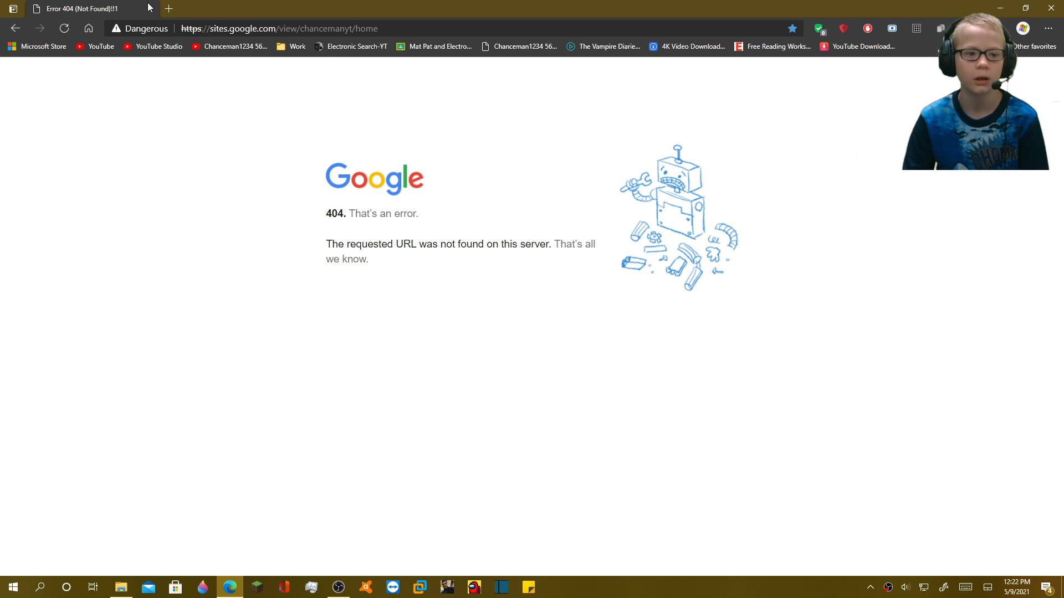
Step: From the new tab, open the Electronic Search-YT bookmark past the unsafe-site warning
click(169, 8)
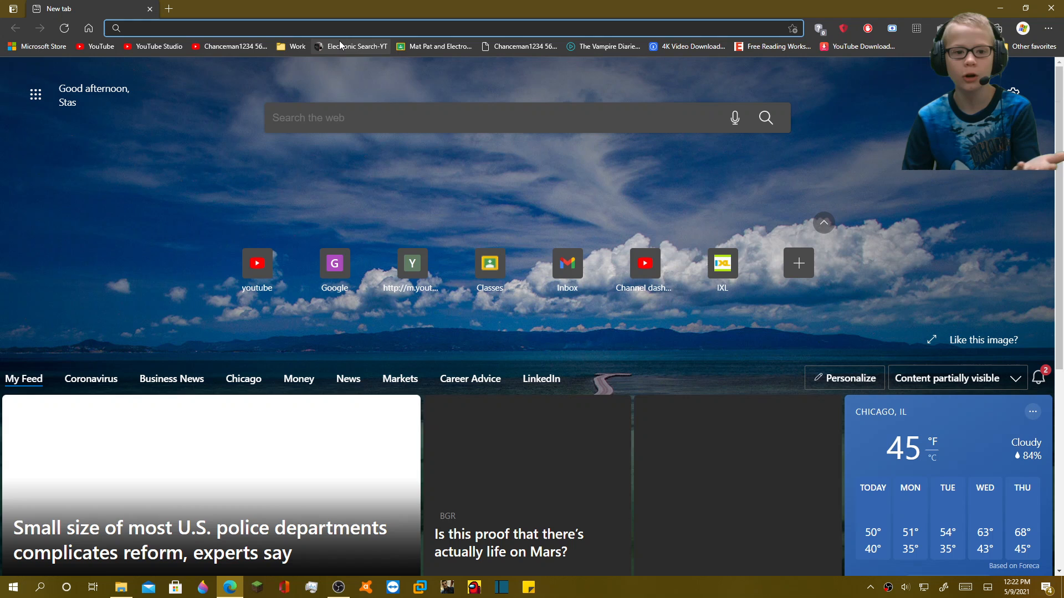
click(356, 46)
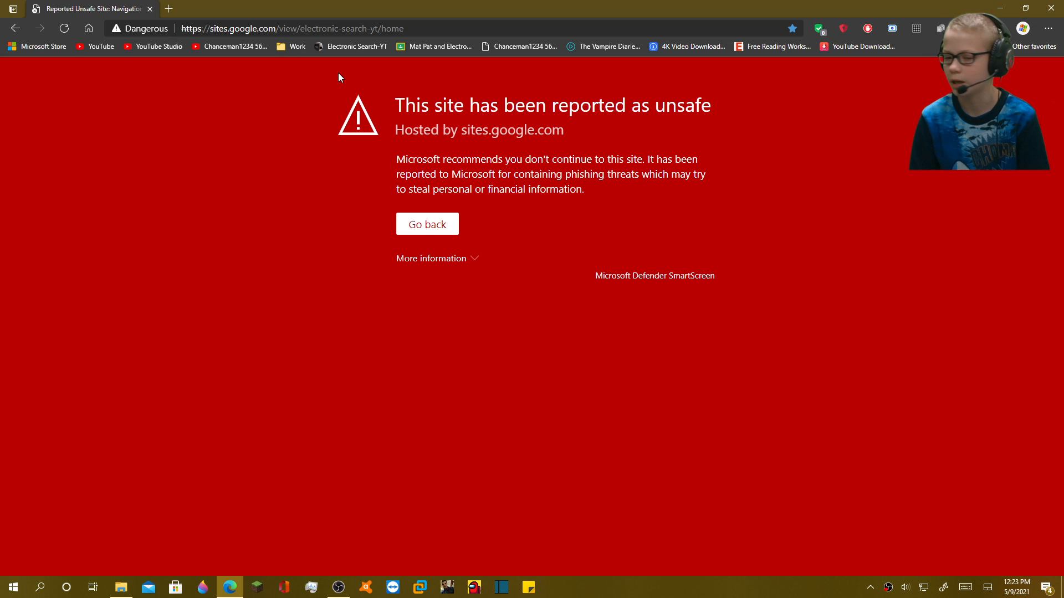
click(431, 259)
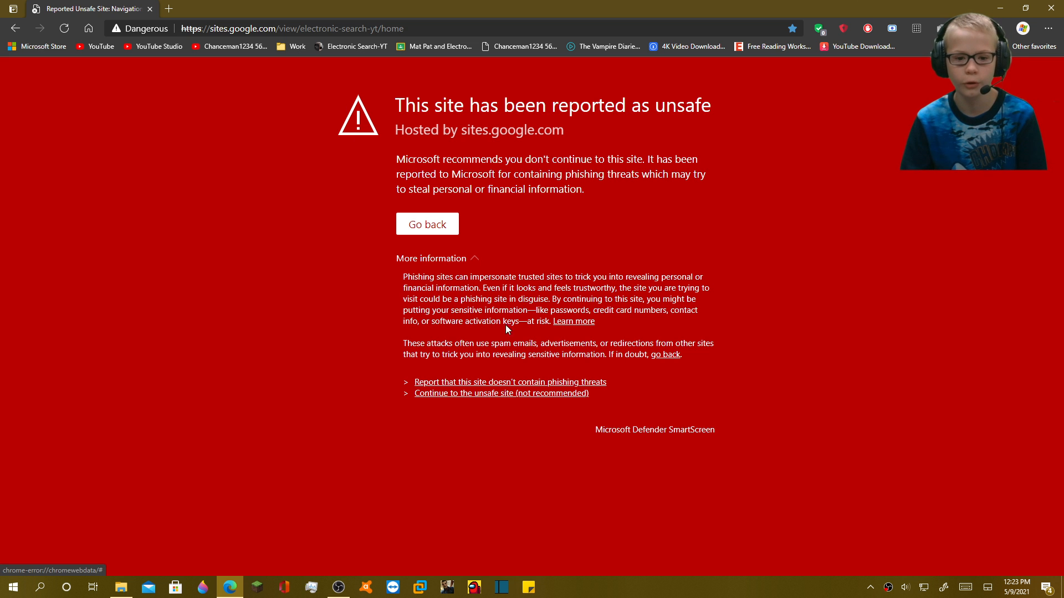
click(499, 394)
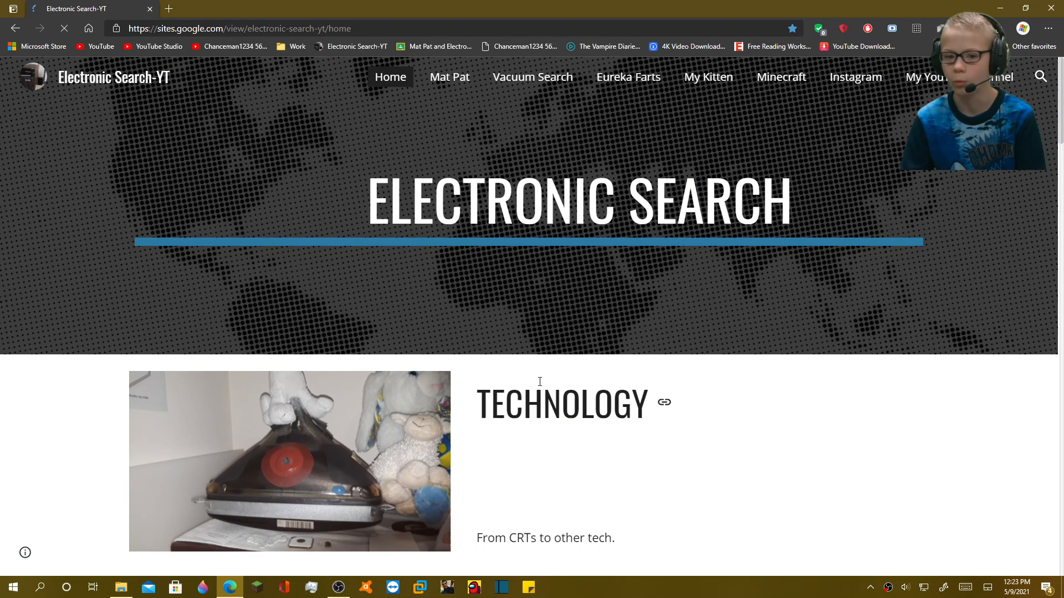
scroll(down, 3)
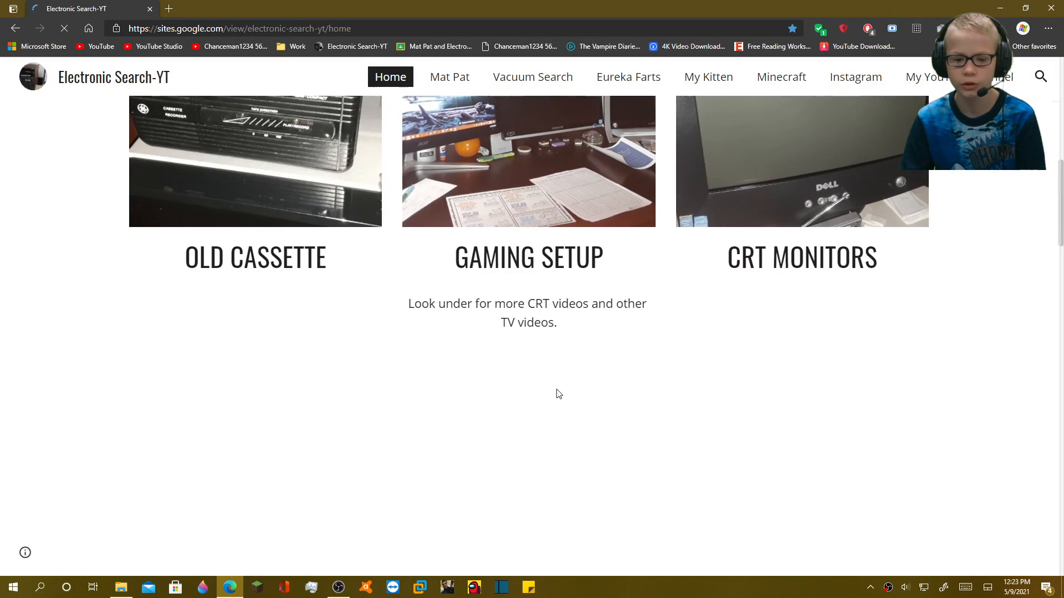
scroll(down, 3)
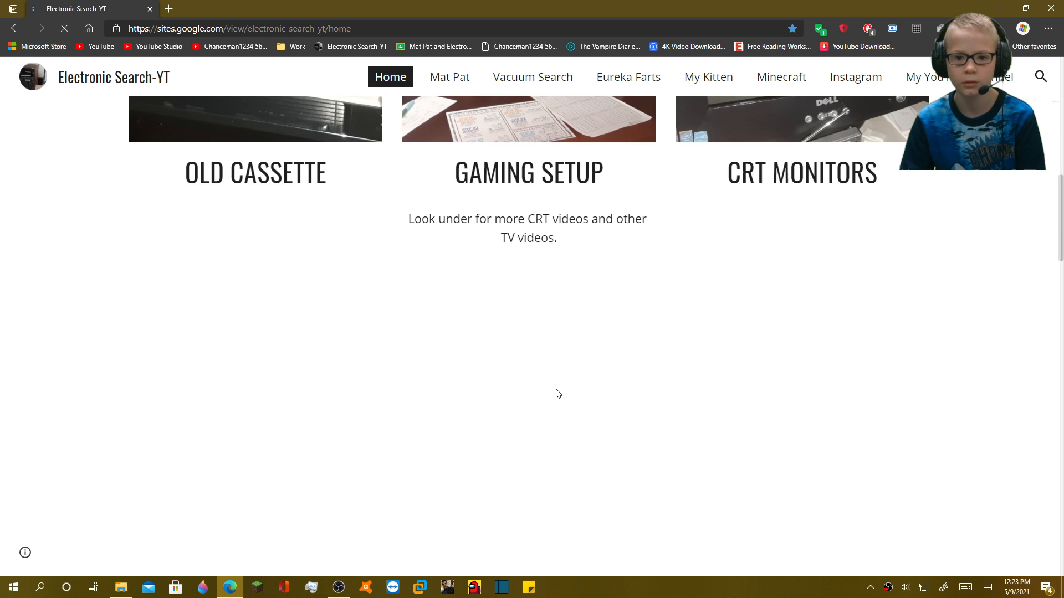
scroll(down, 3)
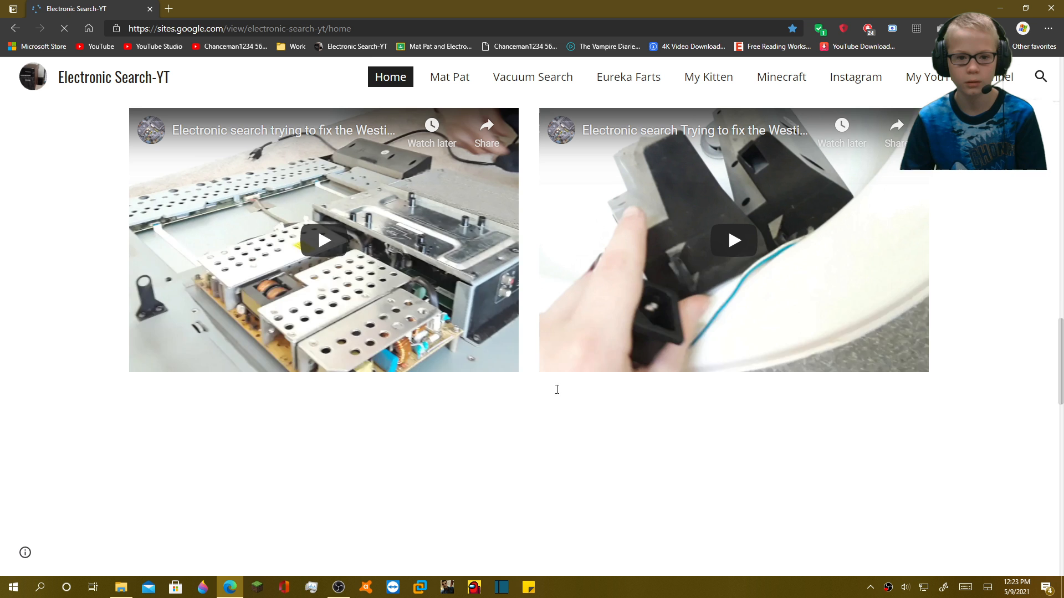
scroll(down, 3)
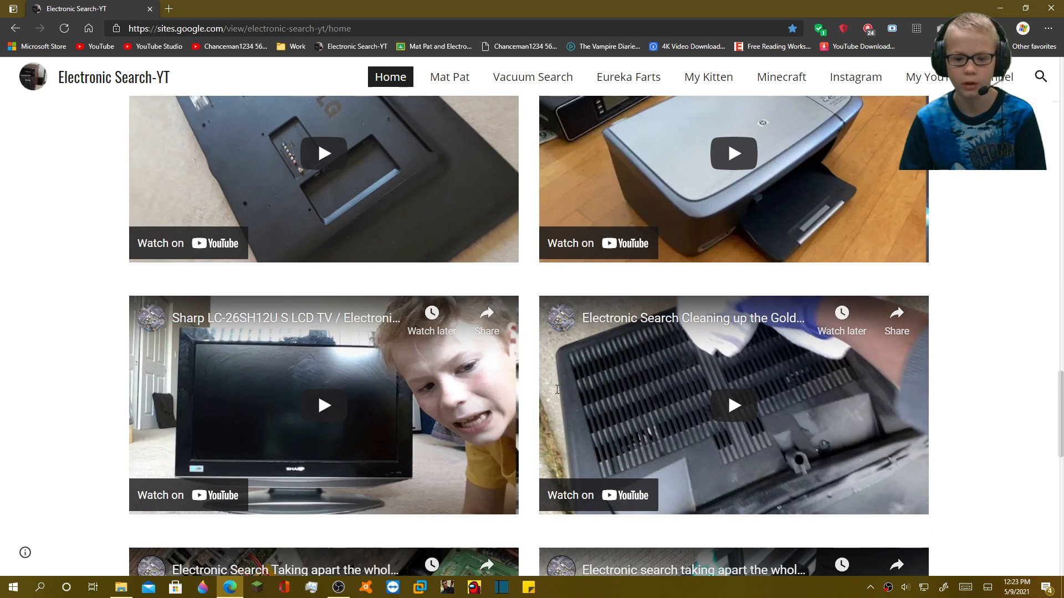
scroll(down, 3)
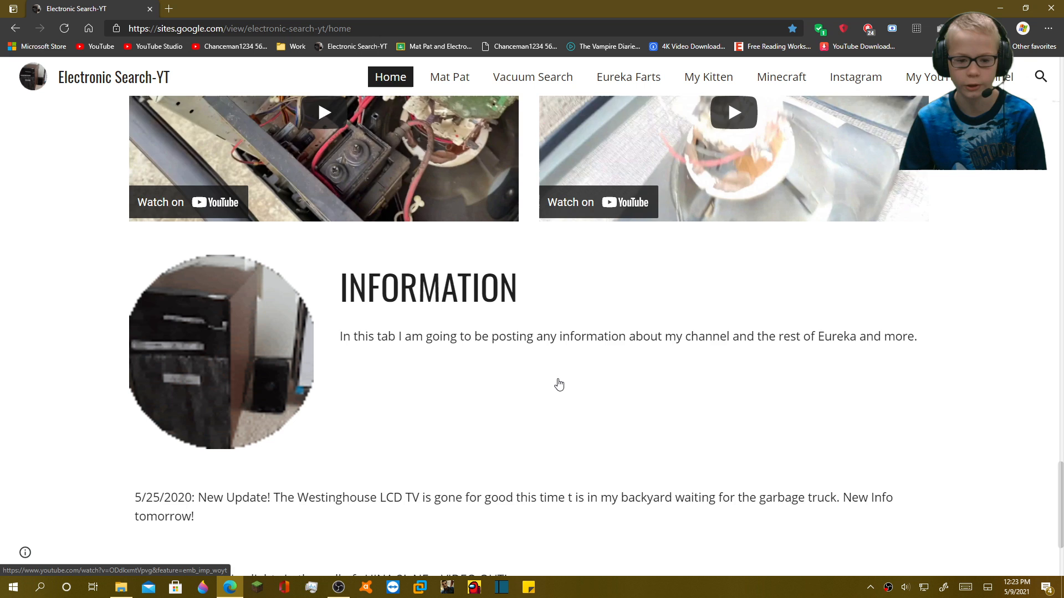
scroll(down, 3)
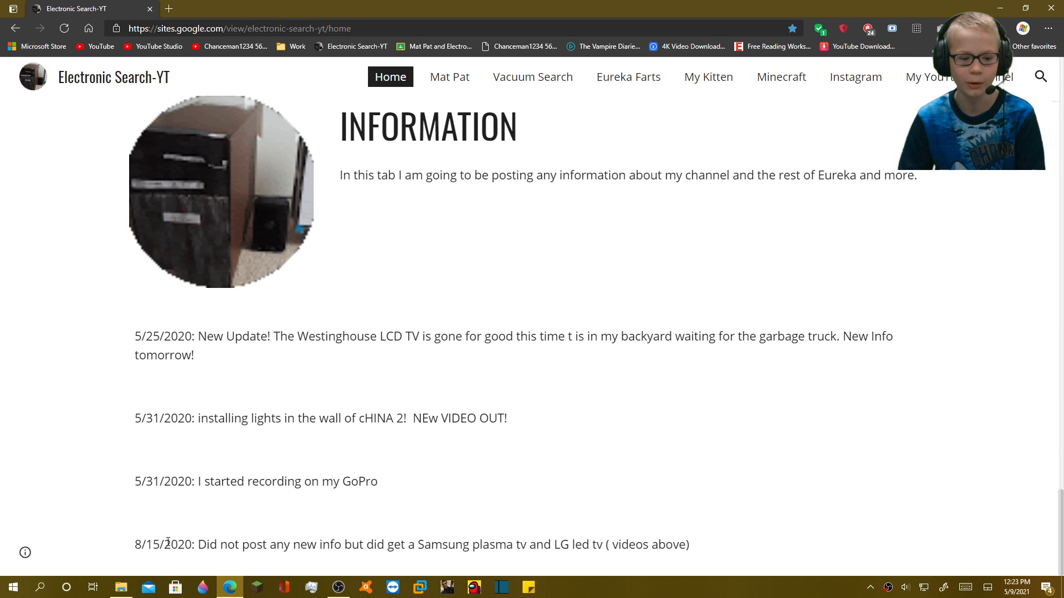
double_click(178, 545)
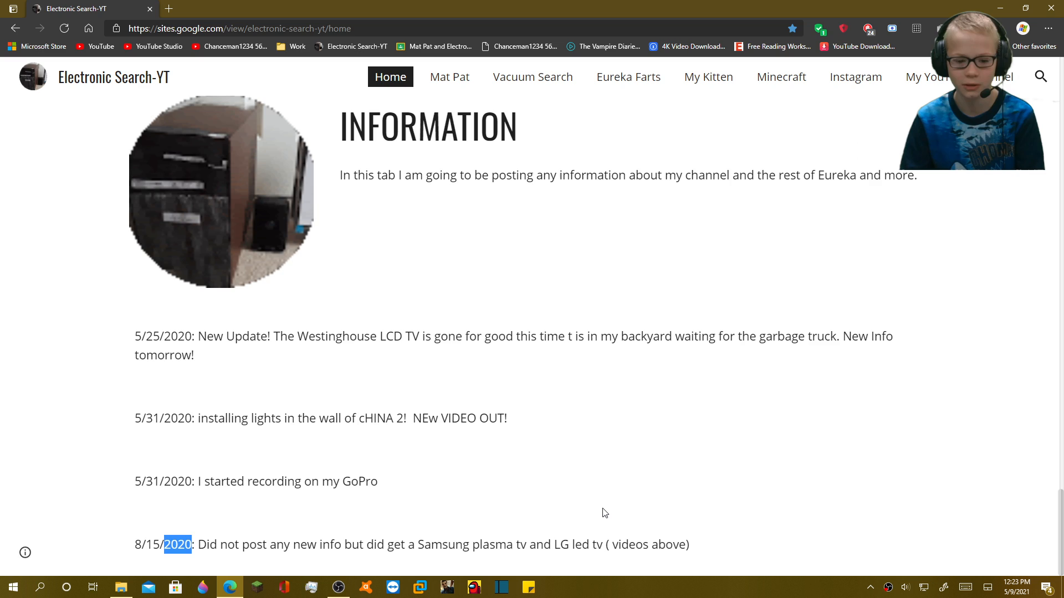
scroll(down, 3)
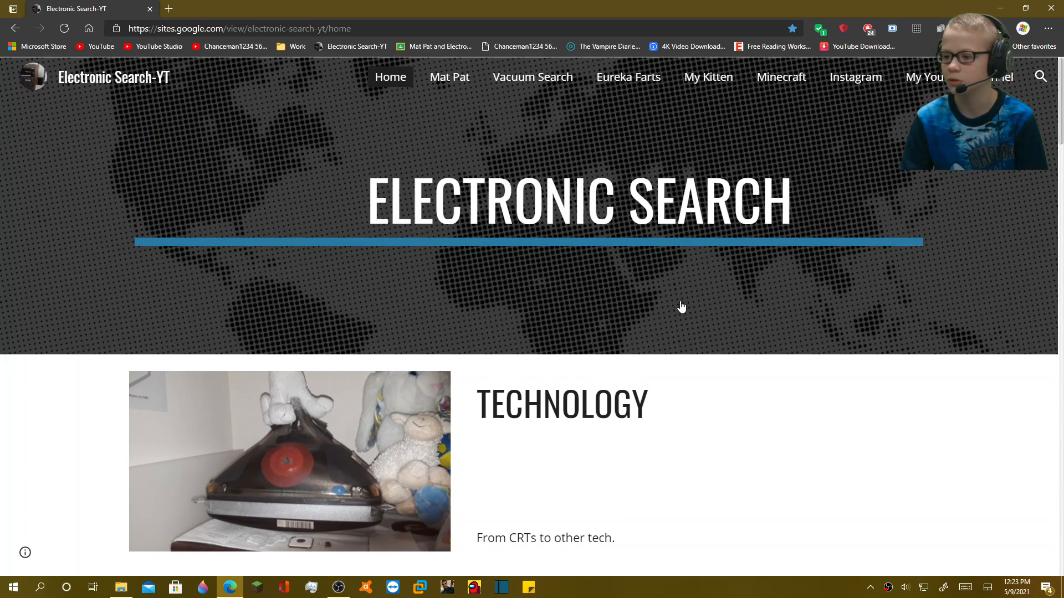
mouse_move(504, 118)
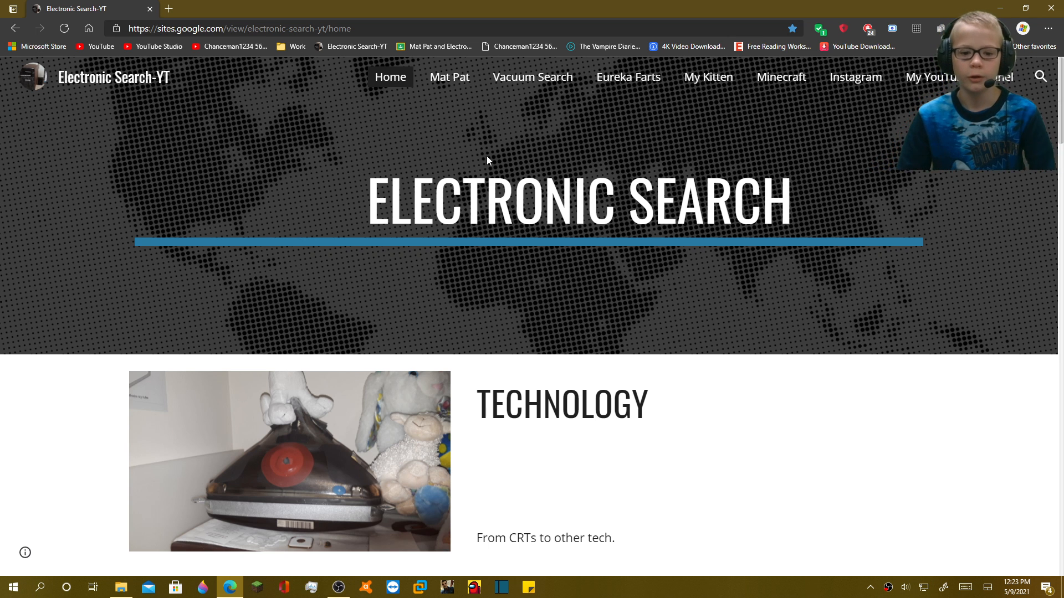
scroll(down, 3)
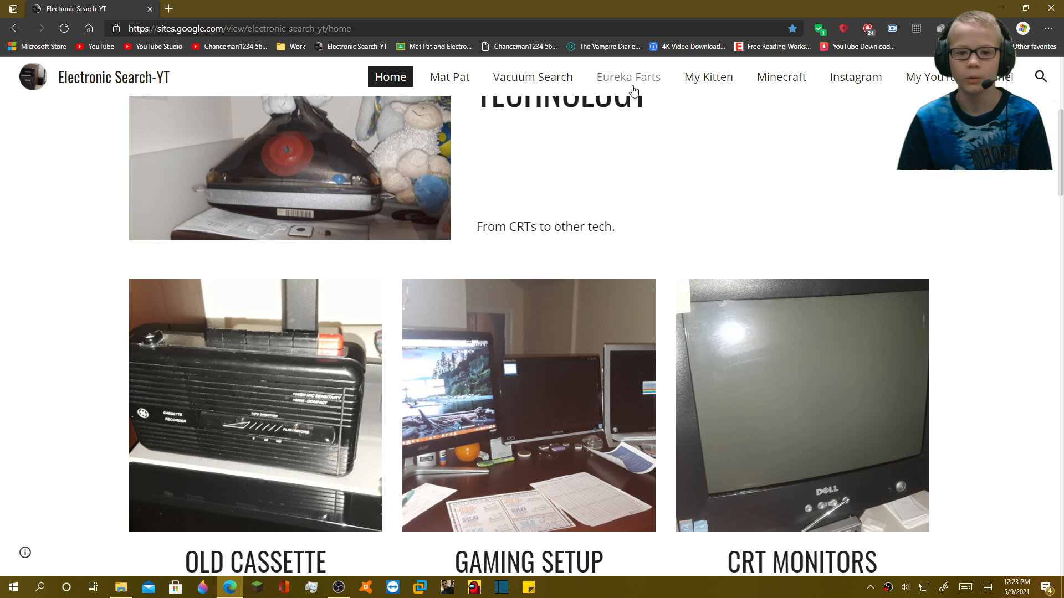
Step: Visit the Eureka Farts page past its warning, then return to the Electronic Search-YT home
click(628, 76)
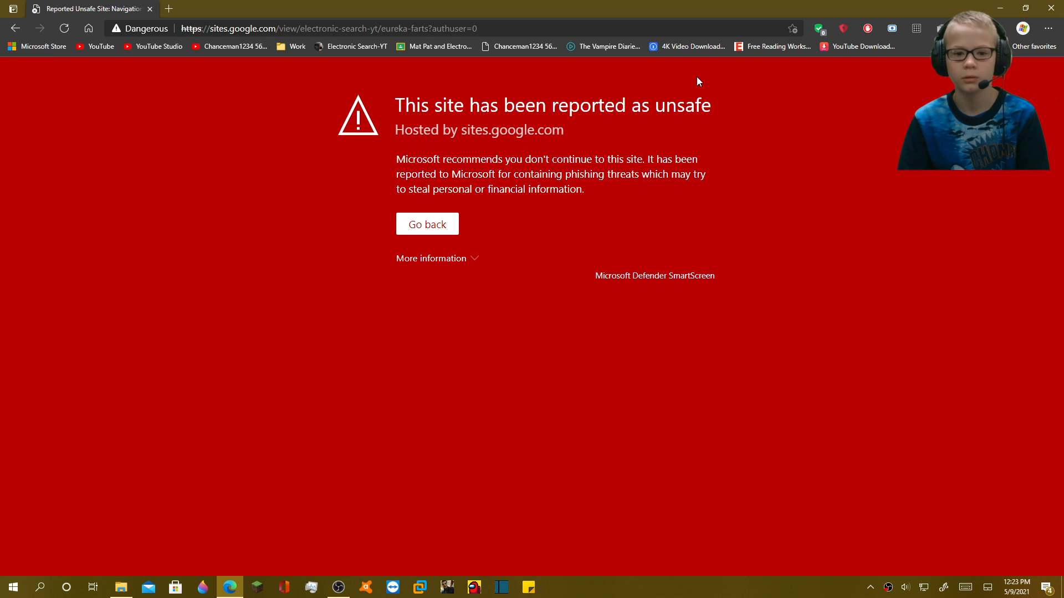
mouse_move(484, 215)
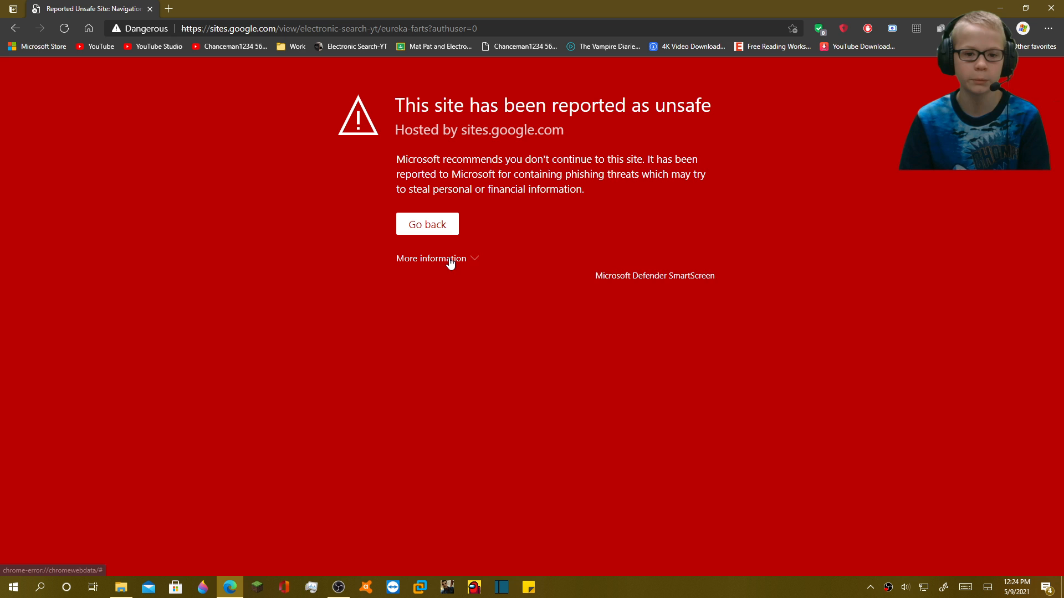
click(431, 259)
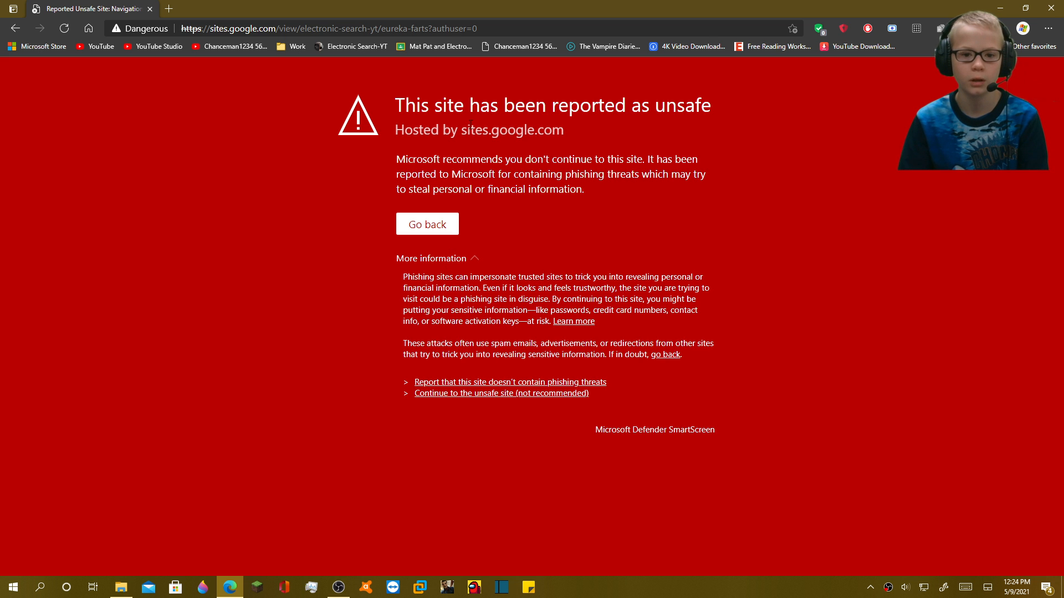
double_click(511, 129)
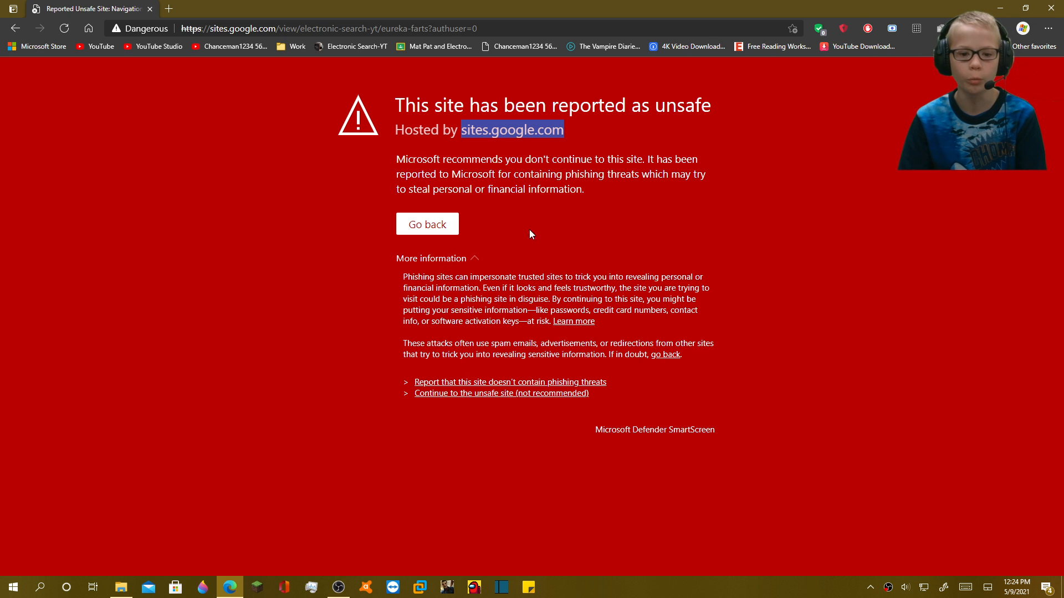
click(501, 392)
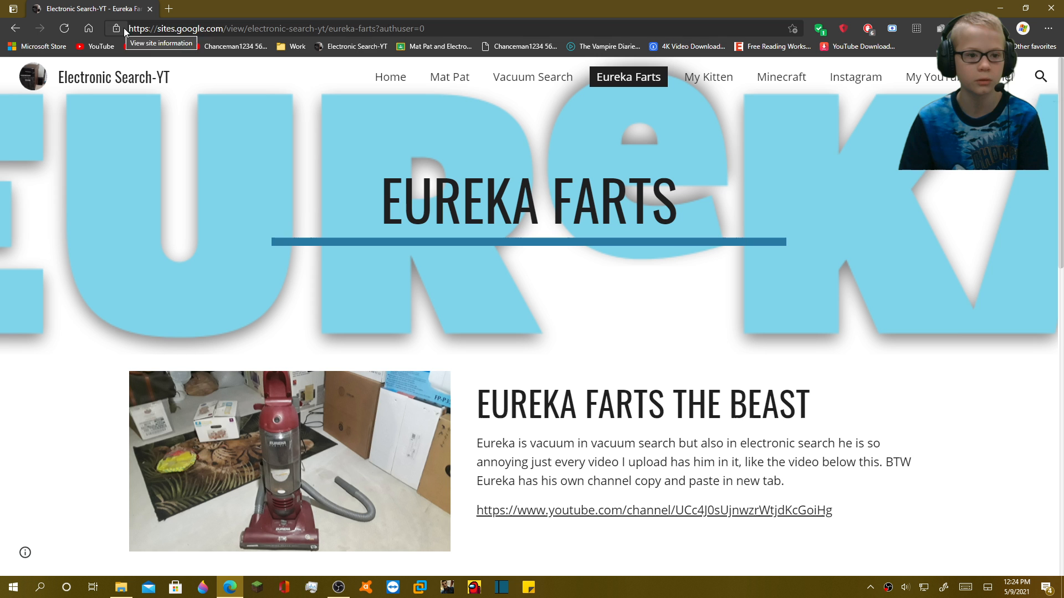
click(355, 46)
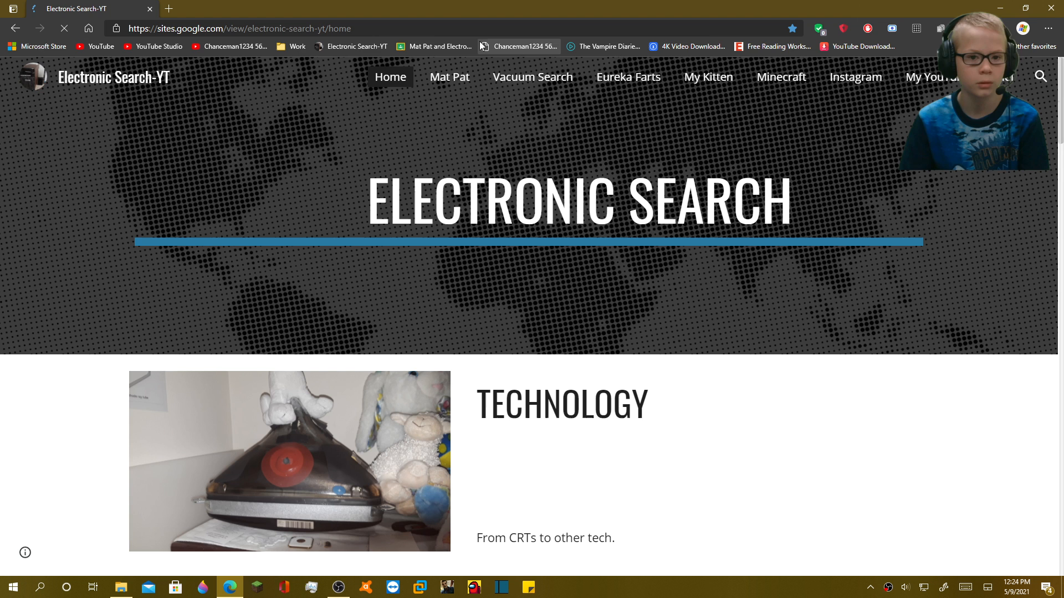
Step: Open the Mat Pat and Electronic Search bookmark past the warning and scroll its home page
click(434, 46)
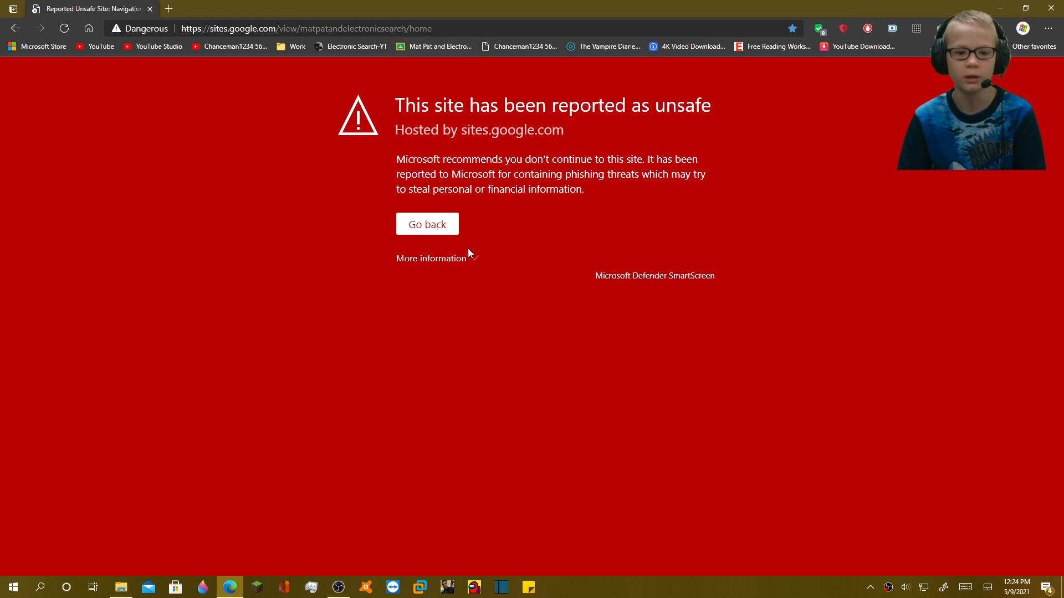
click(430, 258)
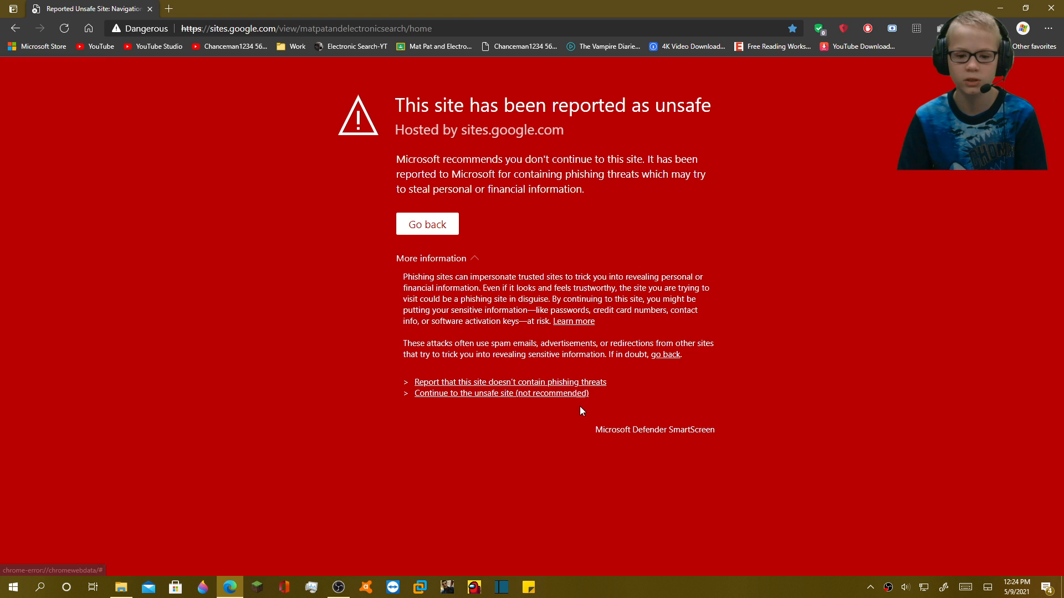
click(502, 392)
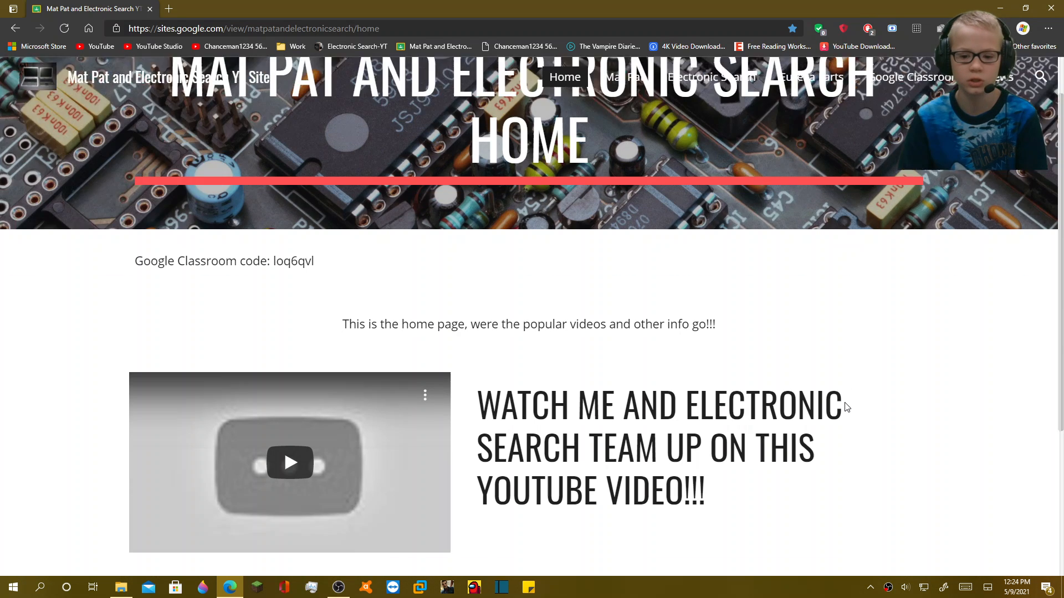
scroll(down, 3)
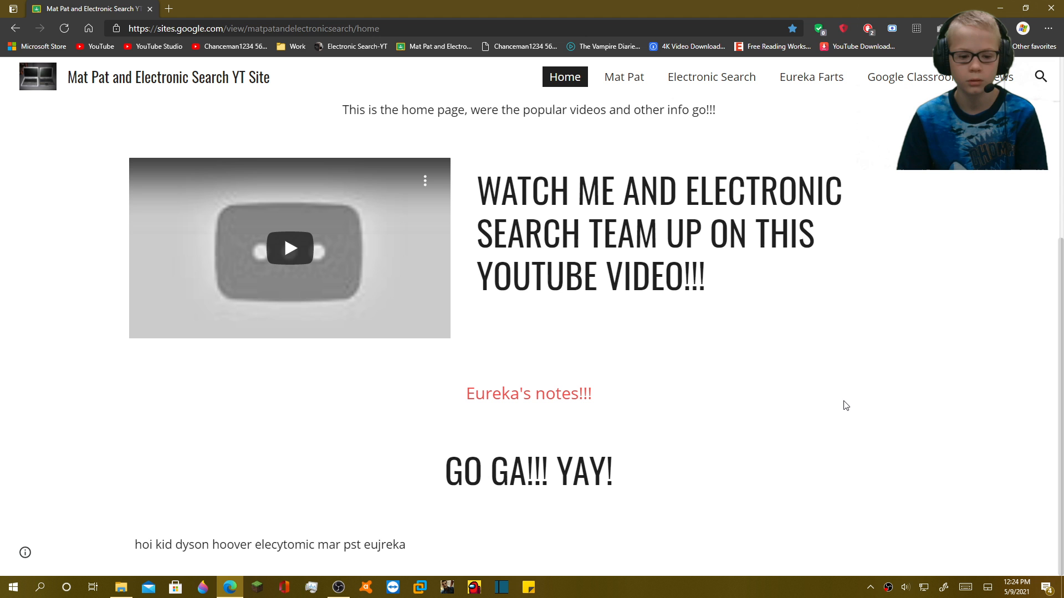
mouse_move(832, 397)
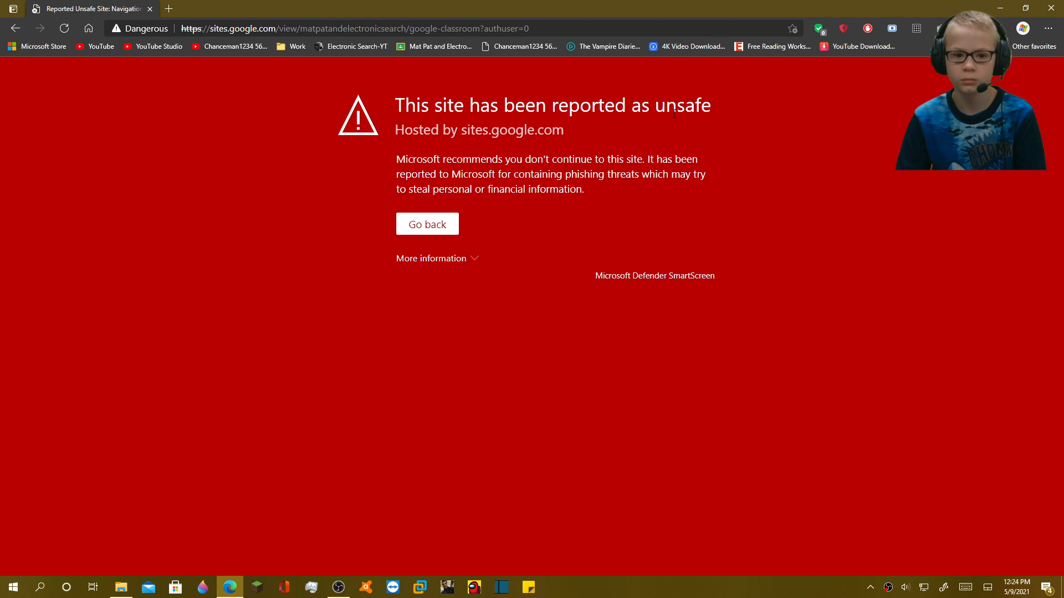
Step: Continue past the warning to the Google Classroom page and scroll through it
click(431, 257)
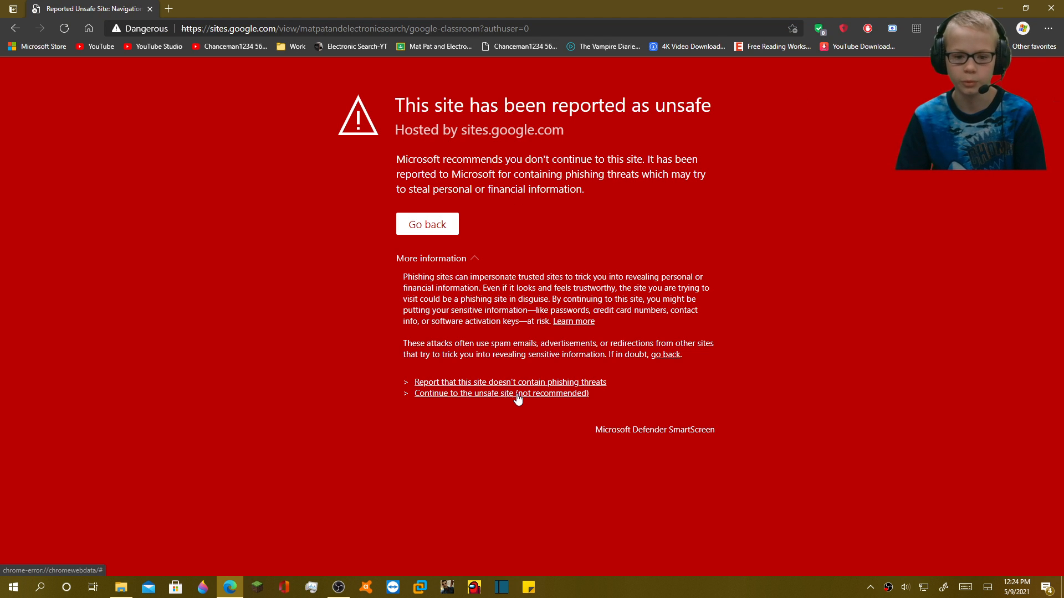
click(501, 393)
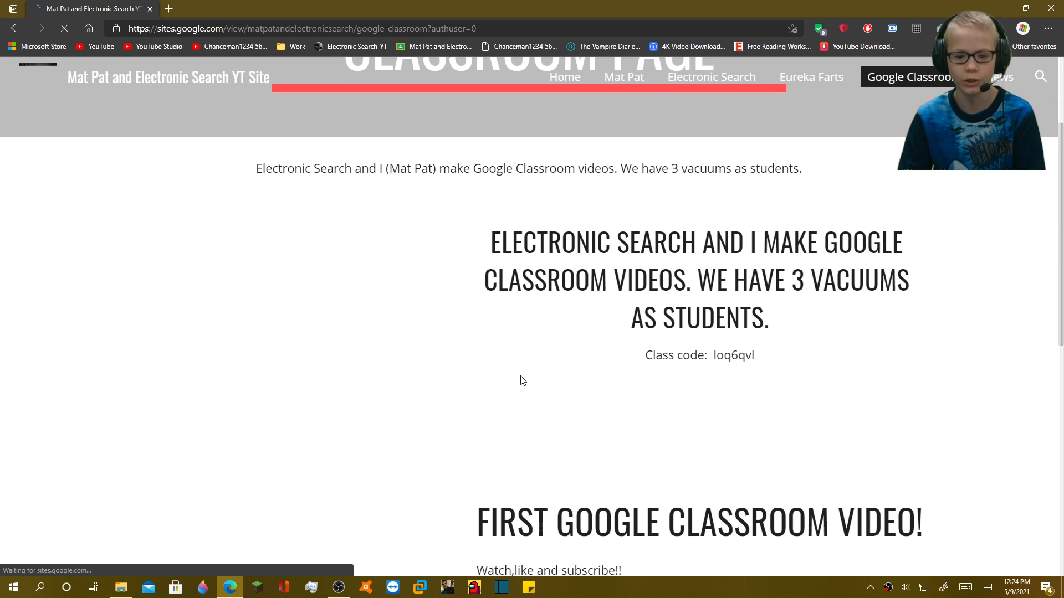
scroll(down, 3)
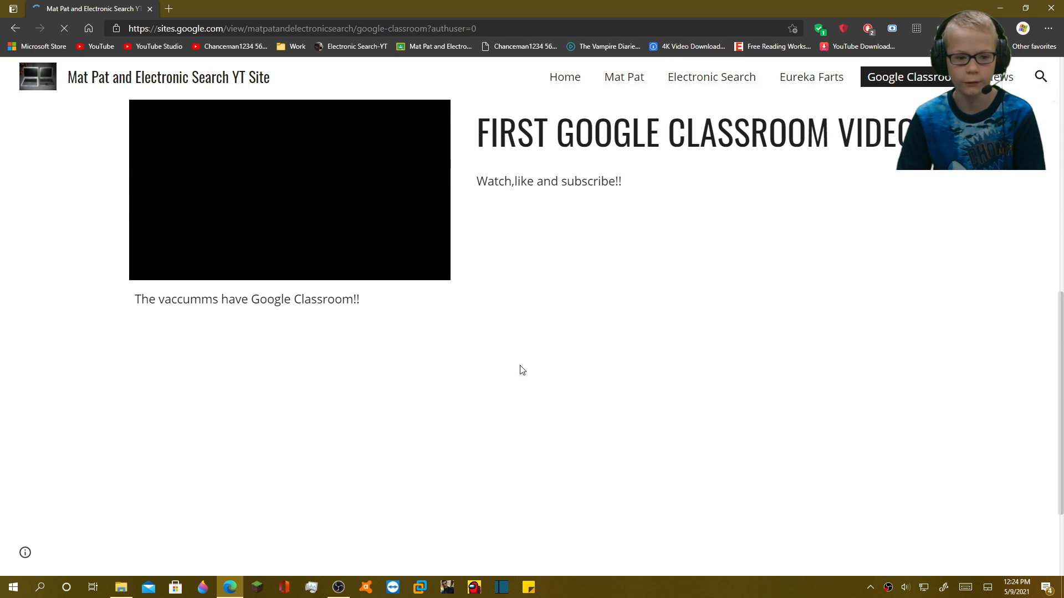
scroll(down, 3)
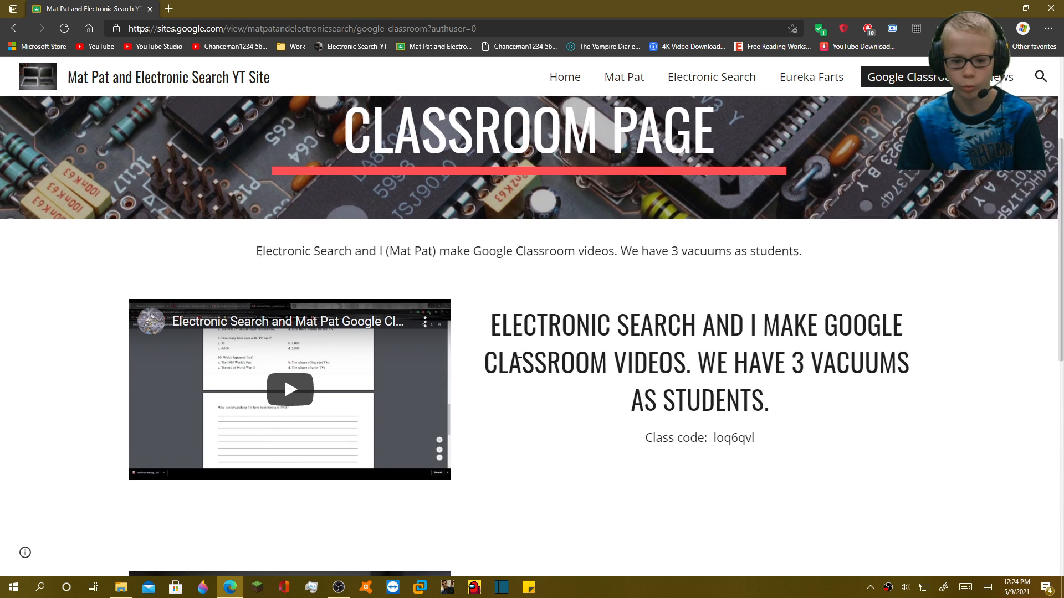
scroll(down, 3)
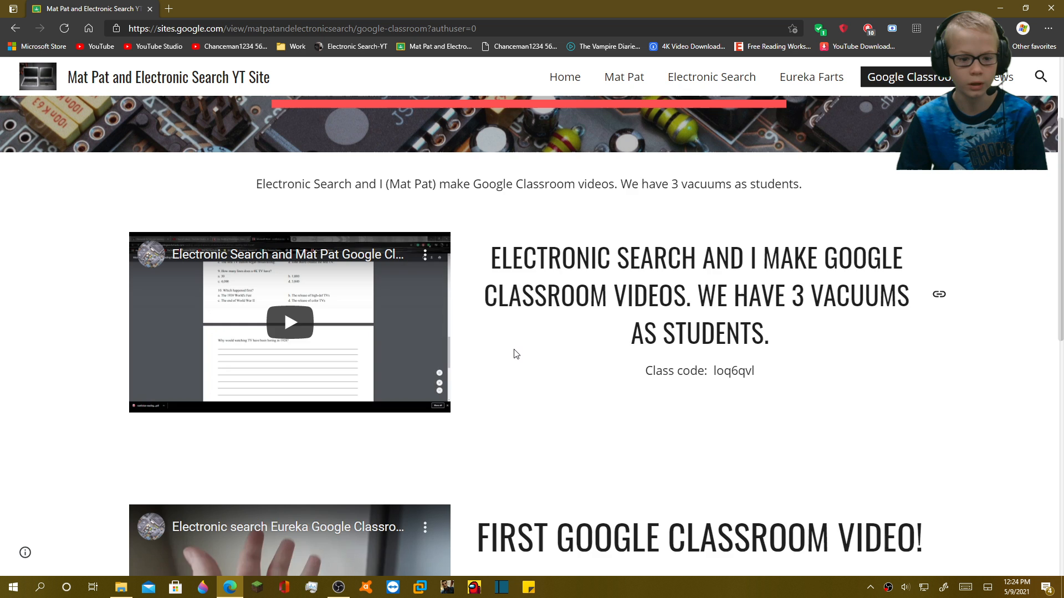
scroll(up, 3)
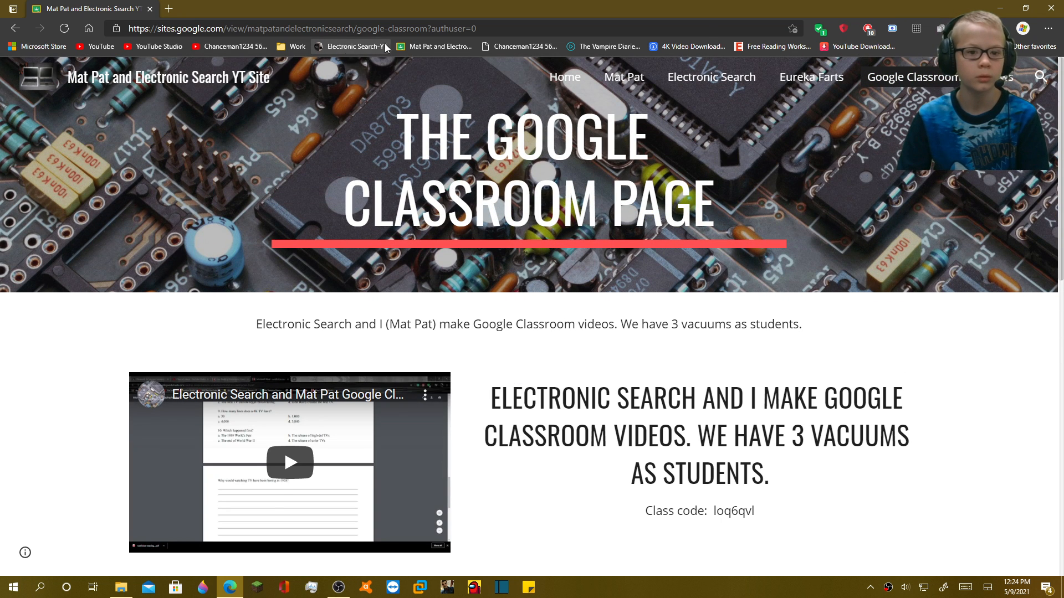
Step: Return to the Electronic Search-YT home page past its warning
click(354, 46)
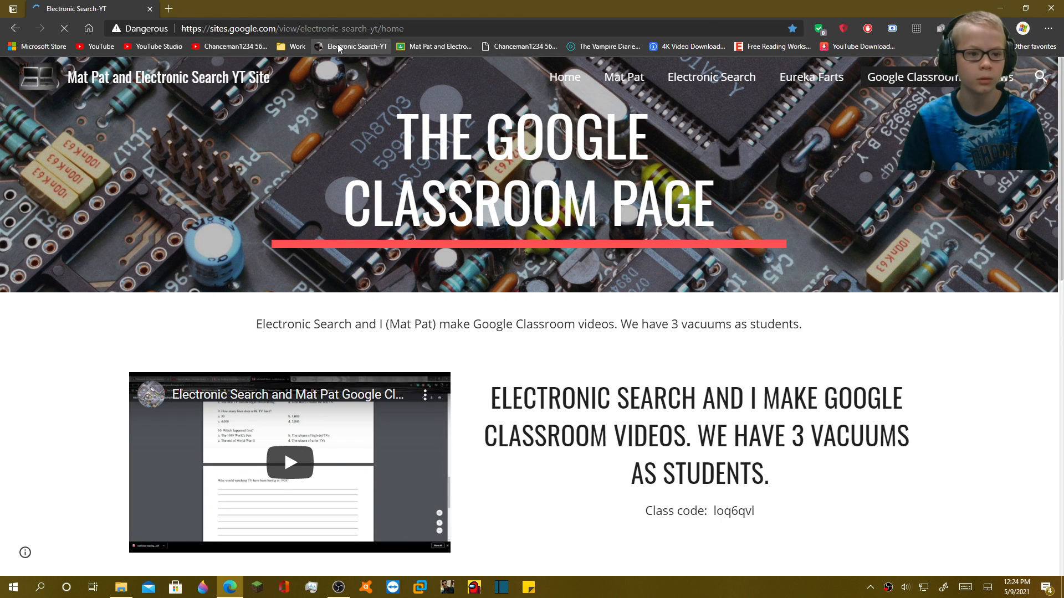
click(711, 76)
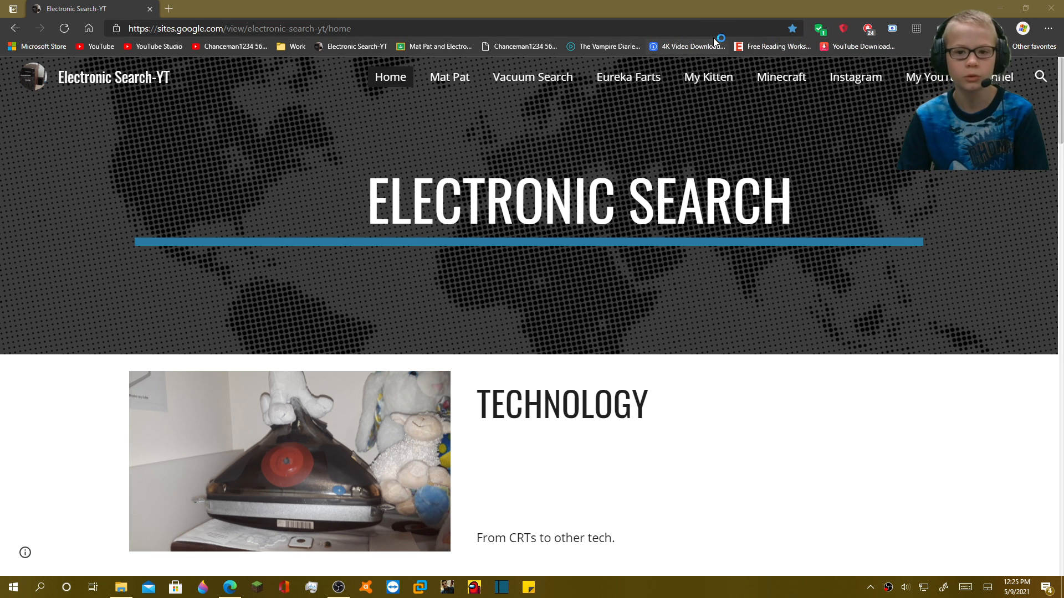
click(271, 29)
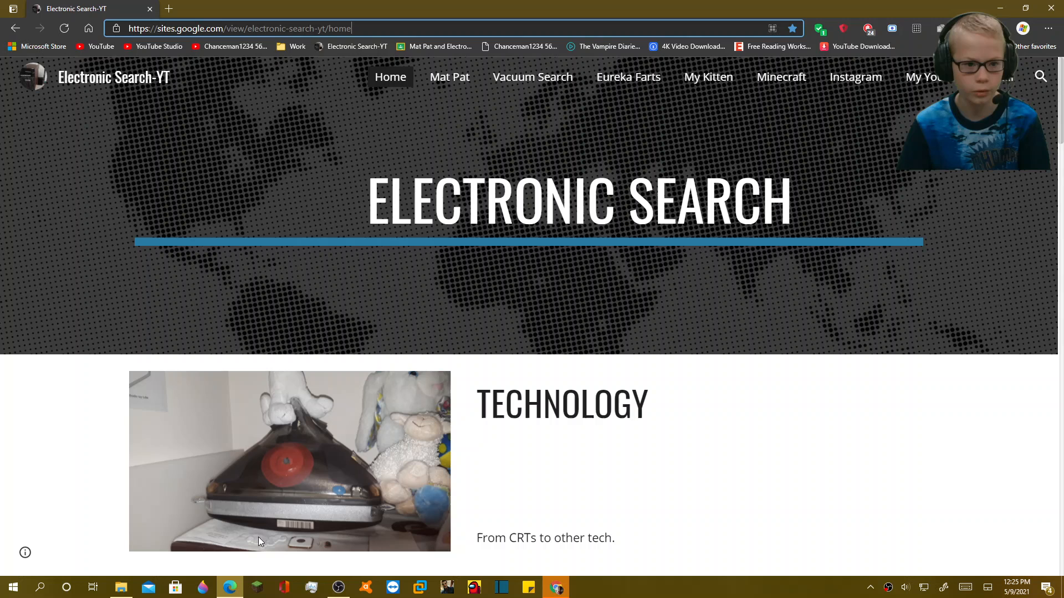
click(238, 28)
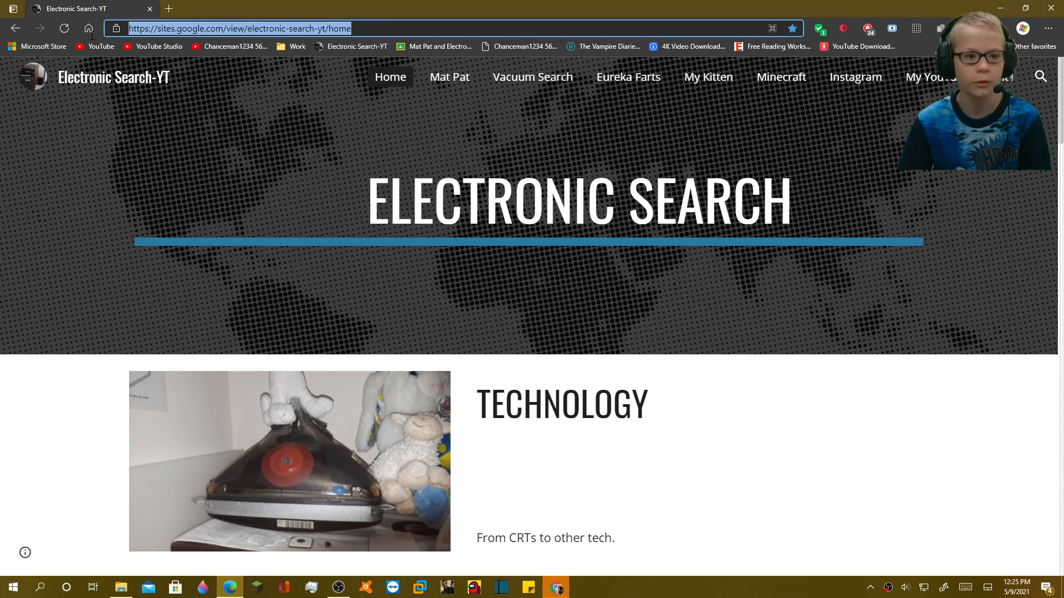
right_click(238, 28)
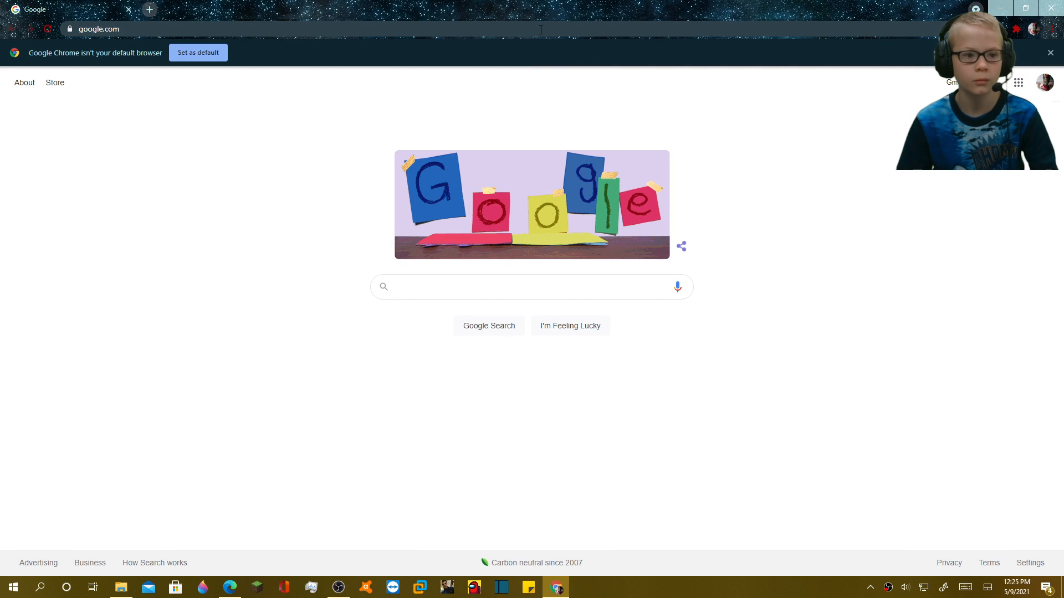
text(https://sites.google.com/view/electronic-search-yt/home)
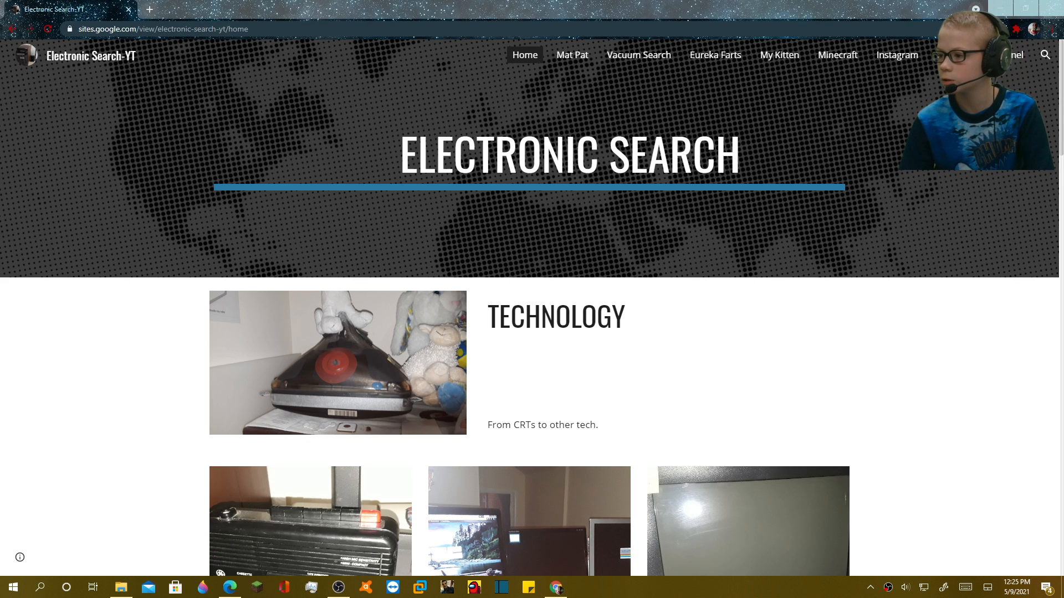
click(148, 9)
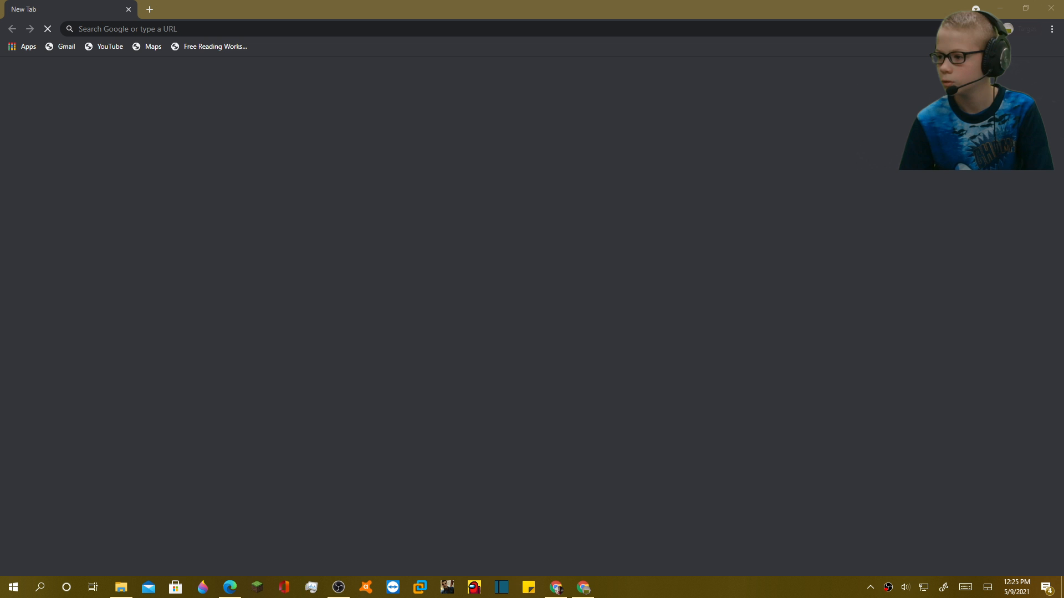
click(272, 28)
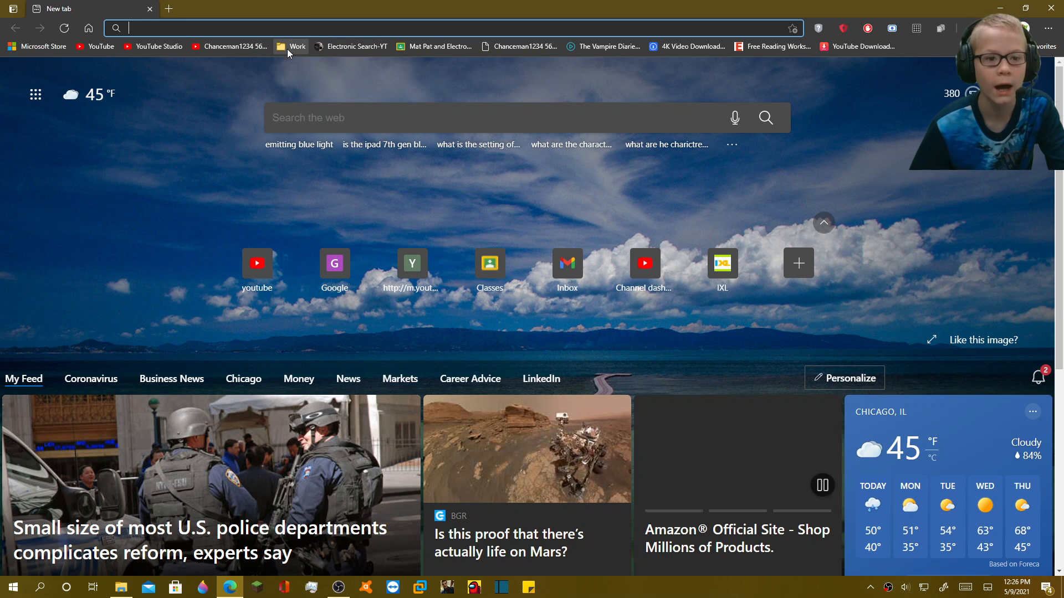
Step: Reopen Electronic Search-YT from the Work bookmarks and view its Dangerous site details
click(296, 46)
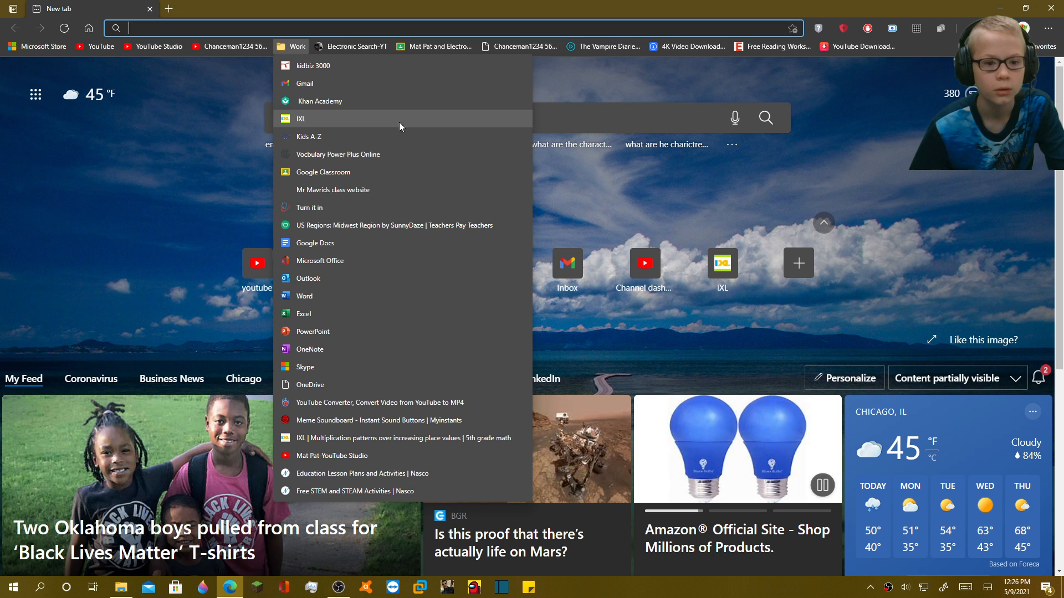
mouse_move(341, 46)
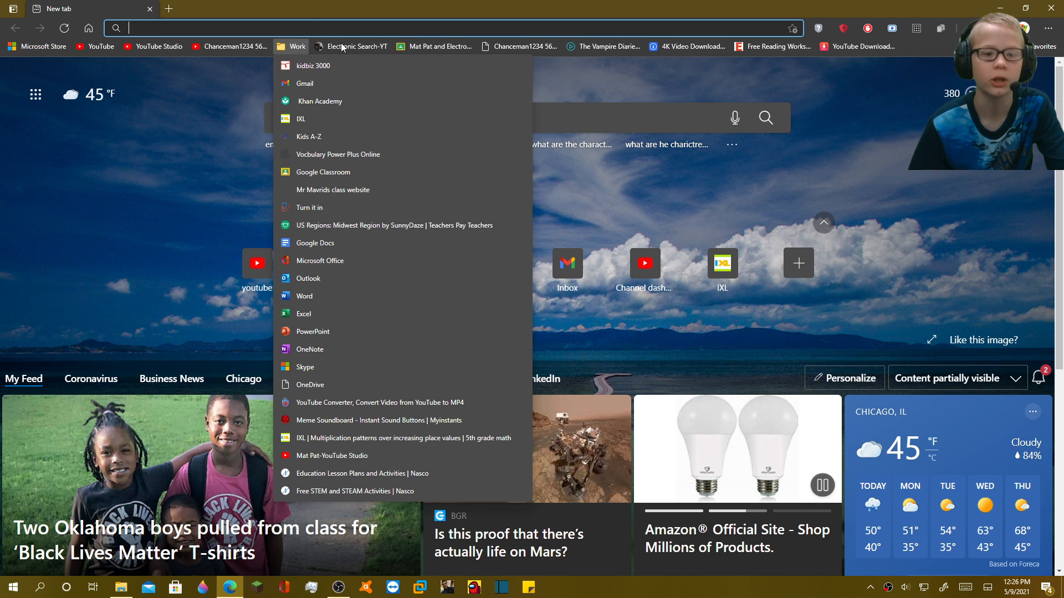
click(357, 46)
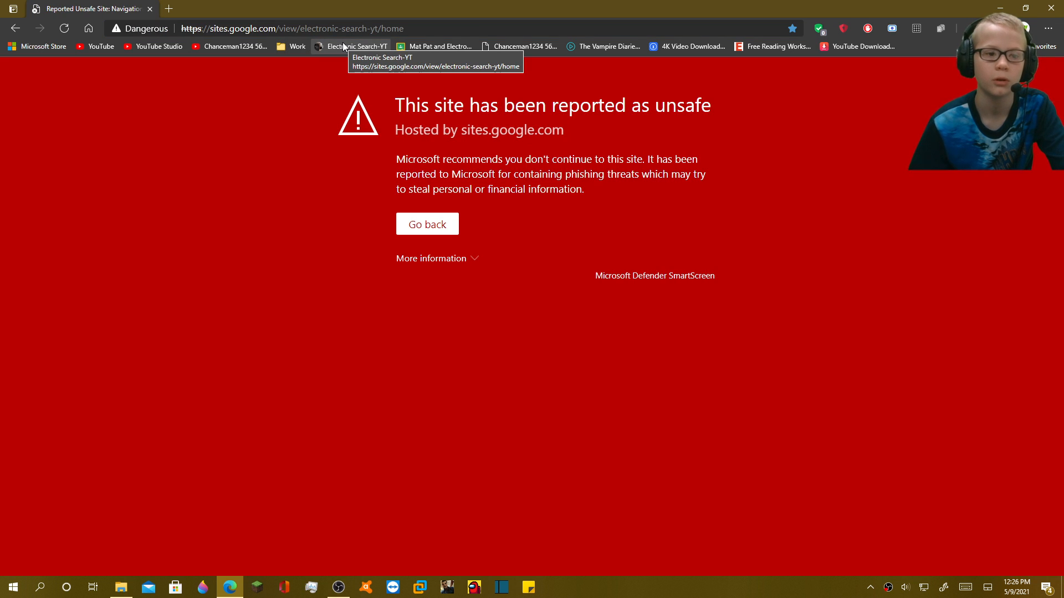
click(145, 29)
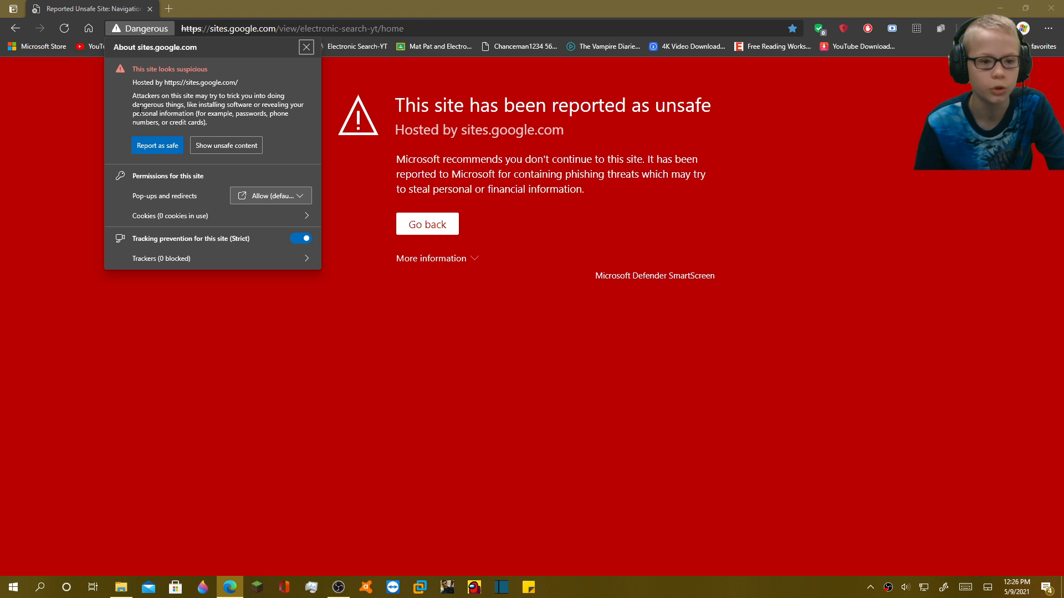
mouse_move(306, 119)
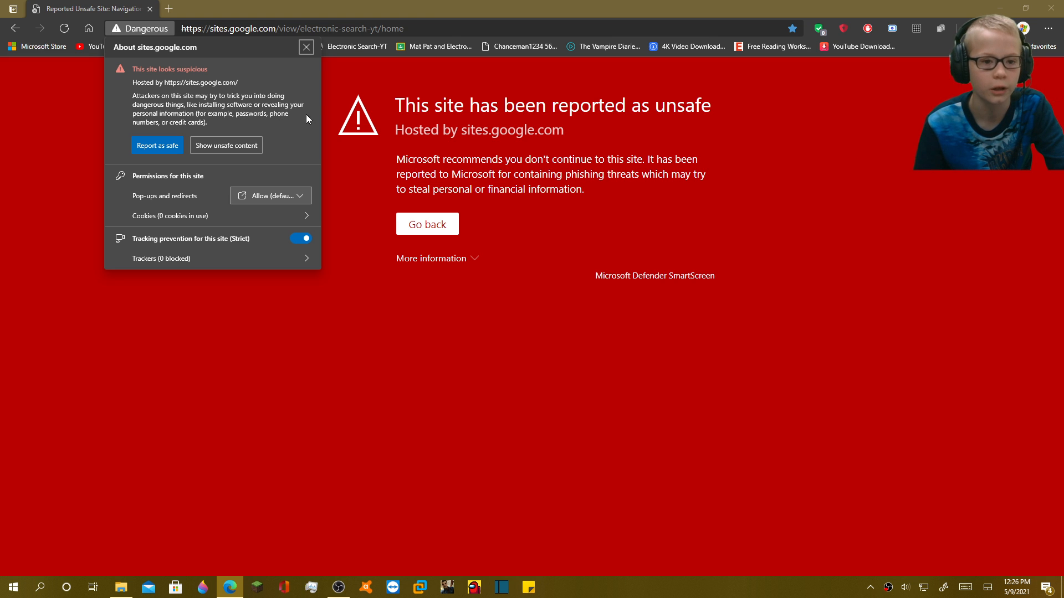
mouse_move(312, 119)
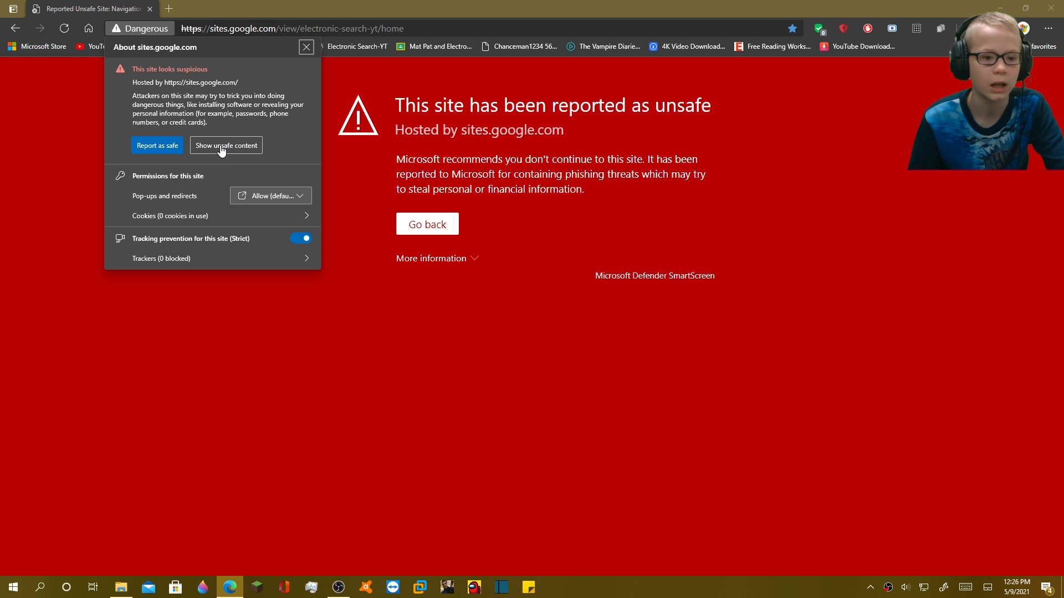
Step: Show the unsafe content, scroll the home page, and play the HP PSC 2355 video
click(226, 145)
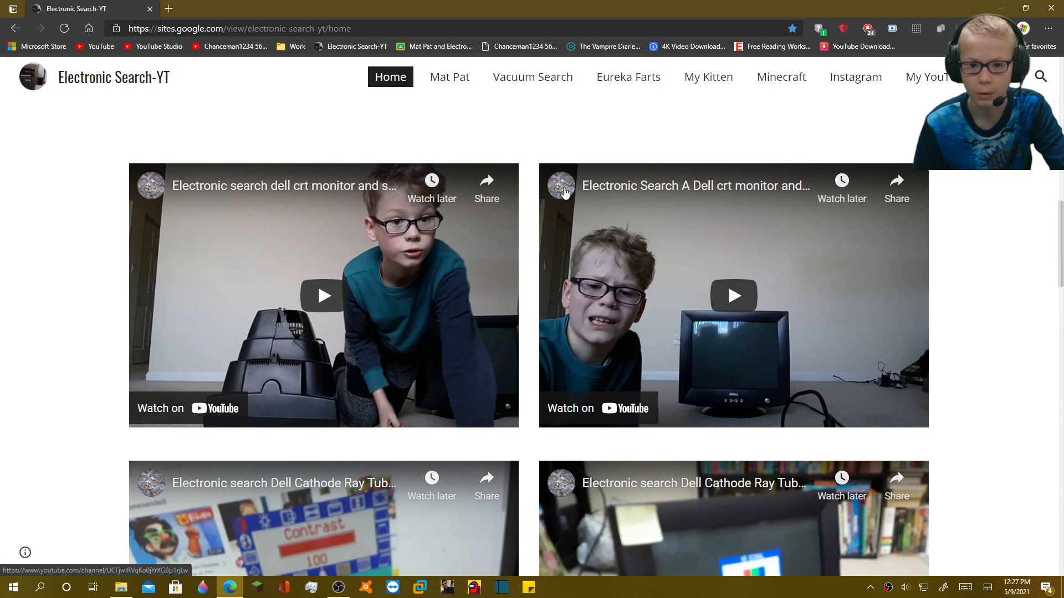
scroll(down, 3)
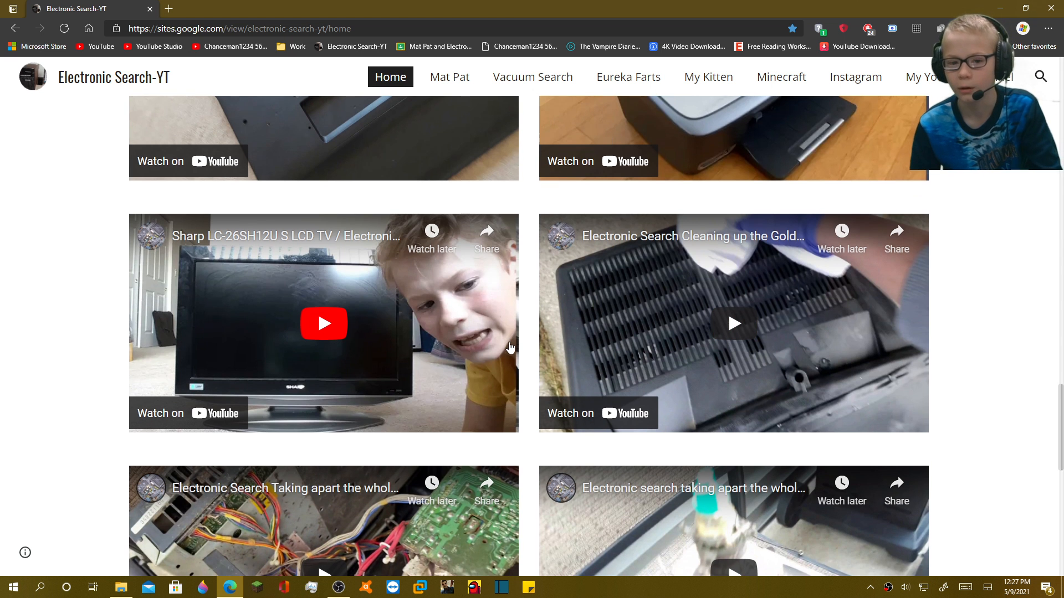
scroll(down, 3)
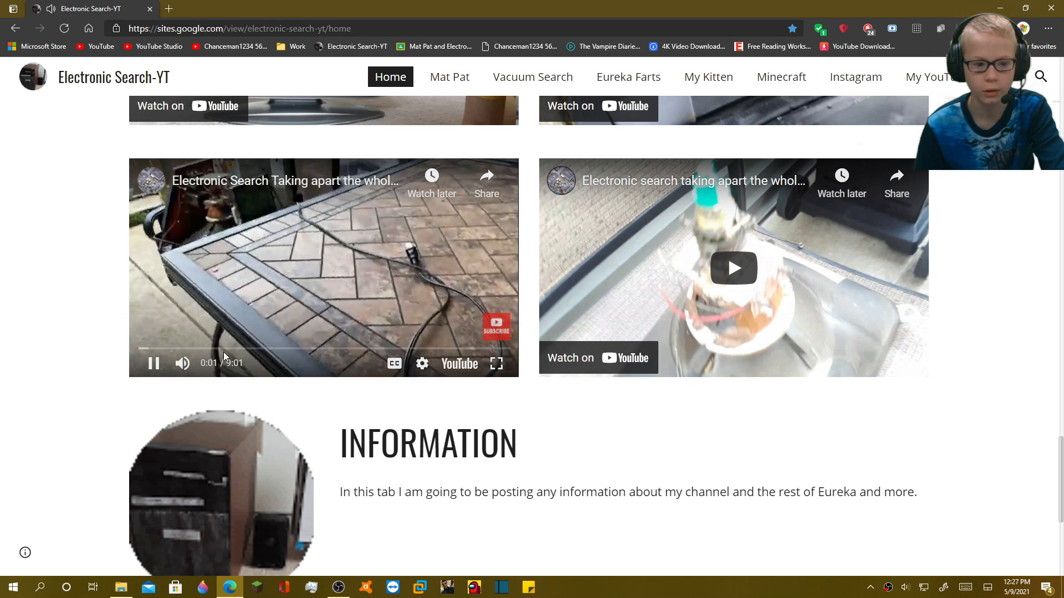
scroll(down, 3)
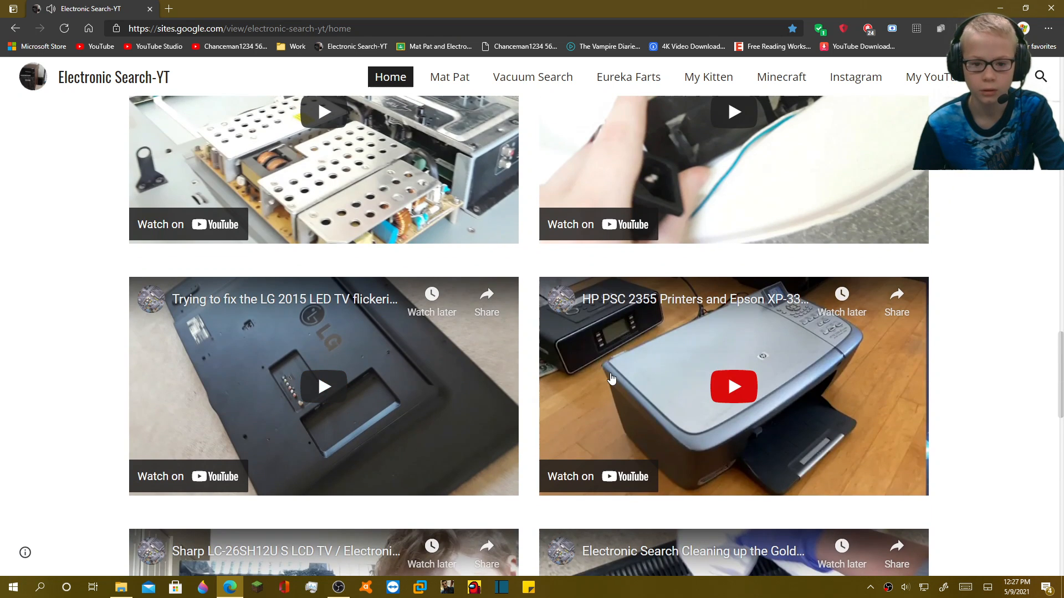
click(734, 386)
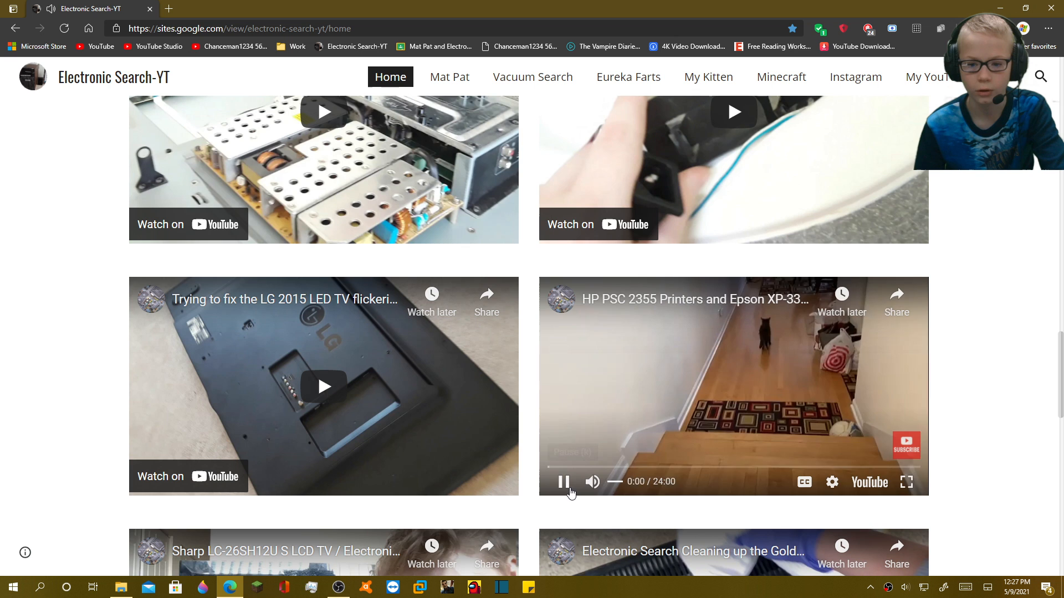
scroll(down, 3)
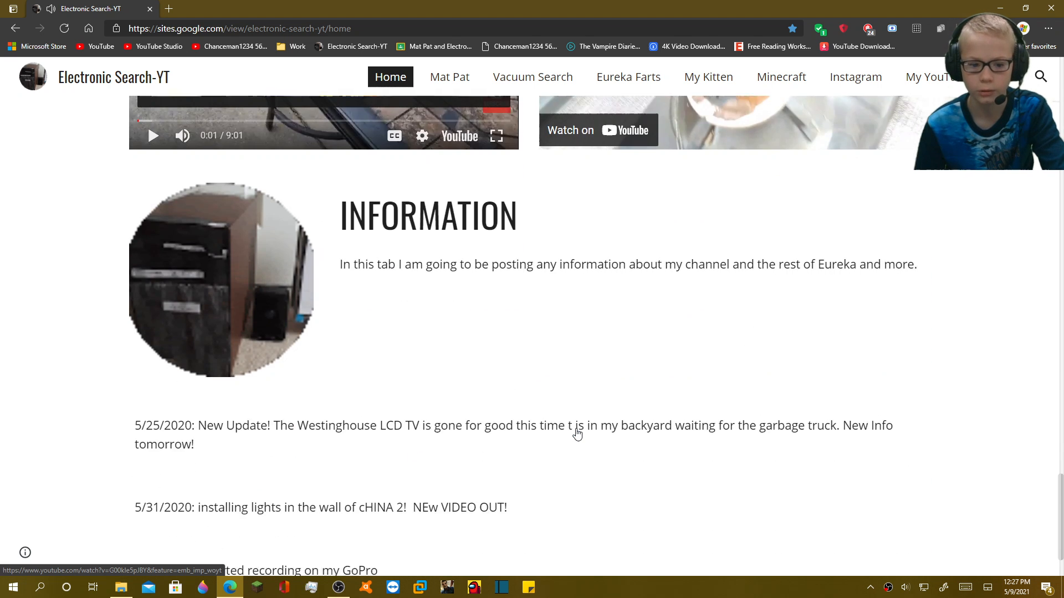
scroll(down, 3)
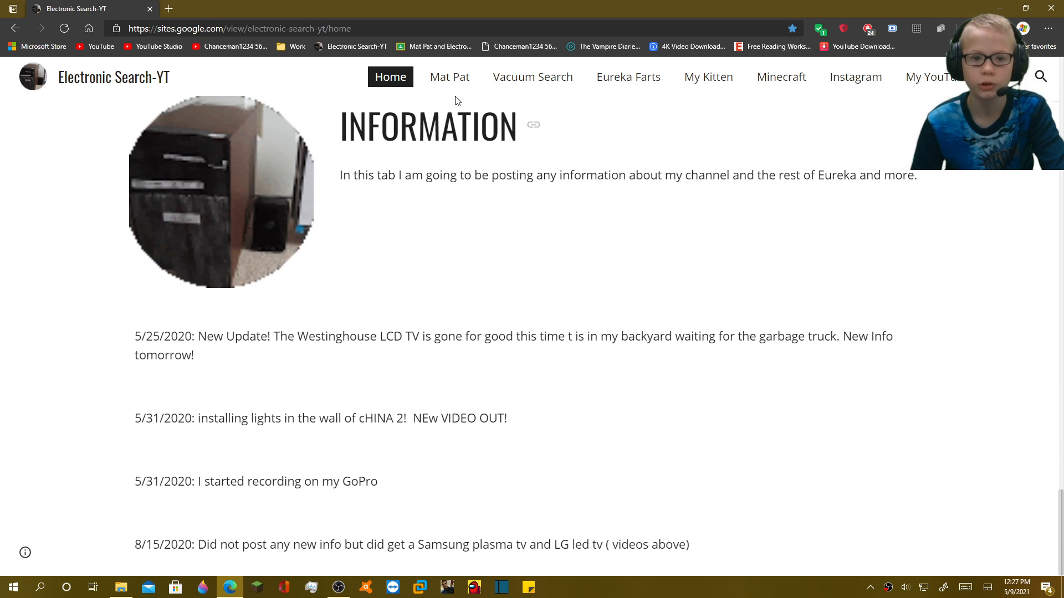
Step: Open the site's Mat Pat page and continue past its unsafe-site warning
click(449, 77)
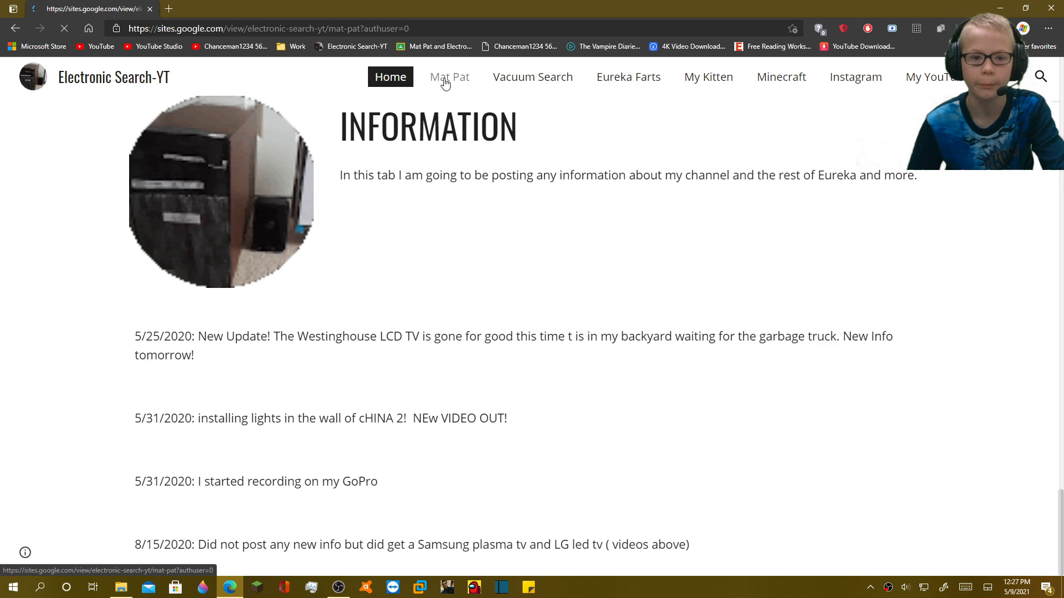
click(450, 77)
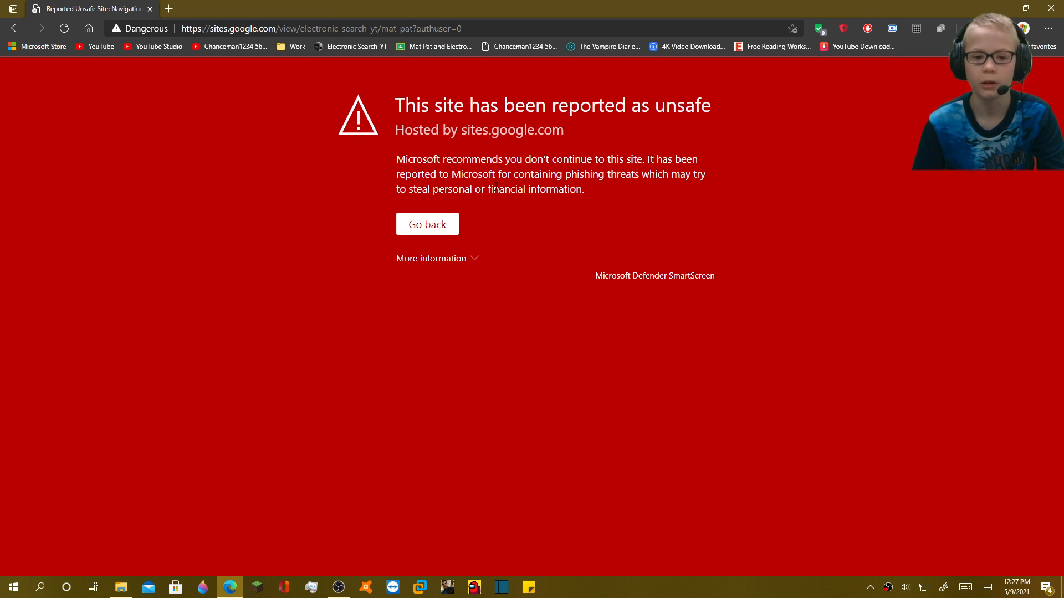
click(430, 258)
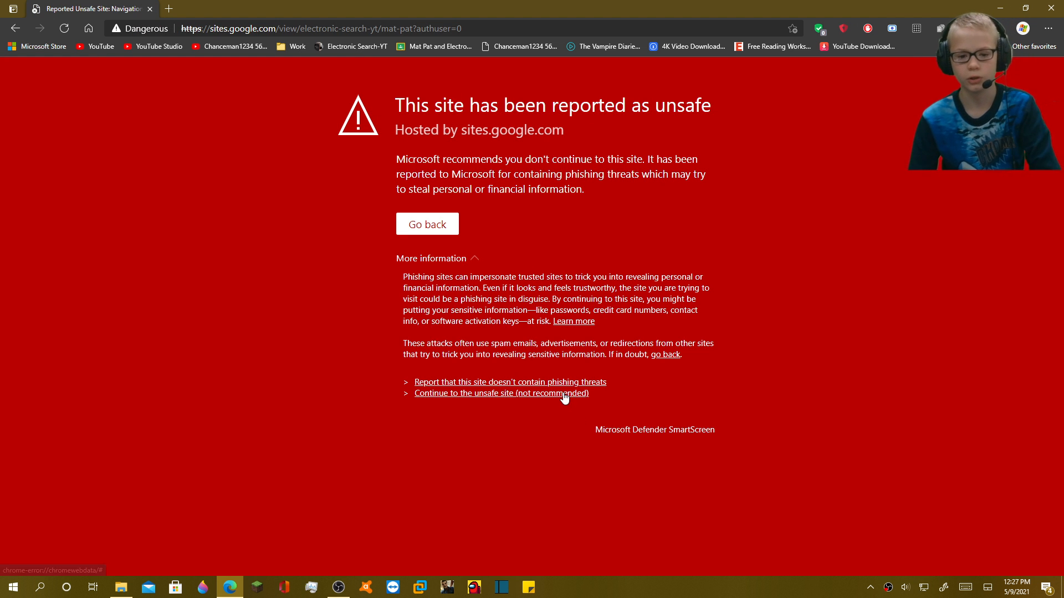
click(501, 393)
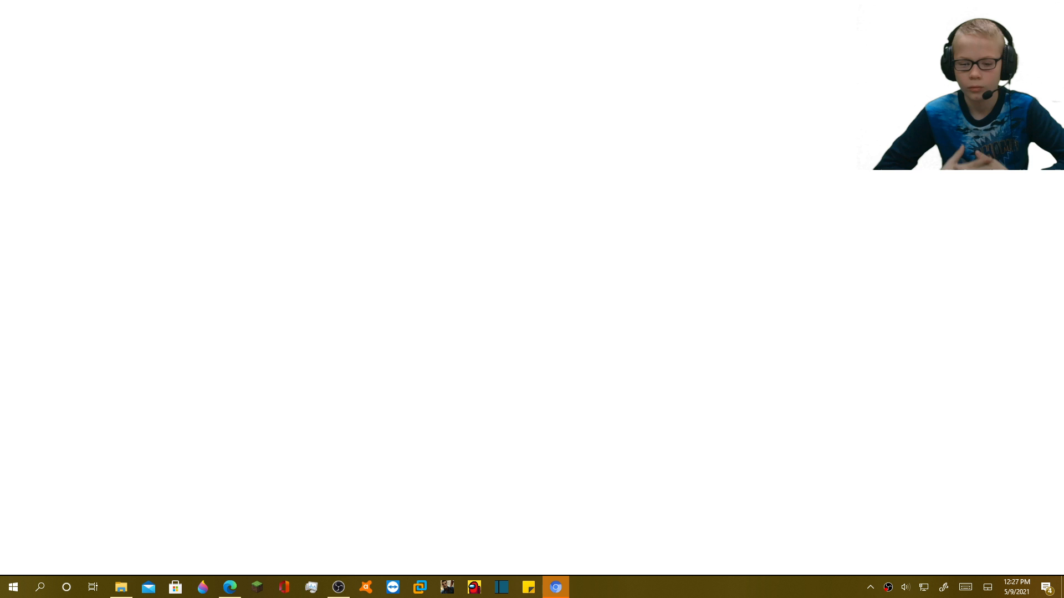
Step: In Chromium, open Electronic Search-YT warning-free, then the Mat Pat site requiring Google sign-in
click(556, 587)
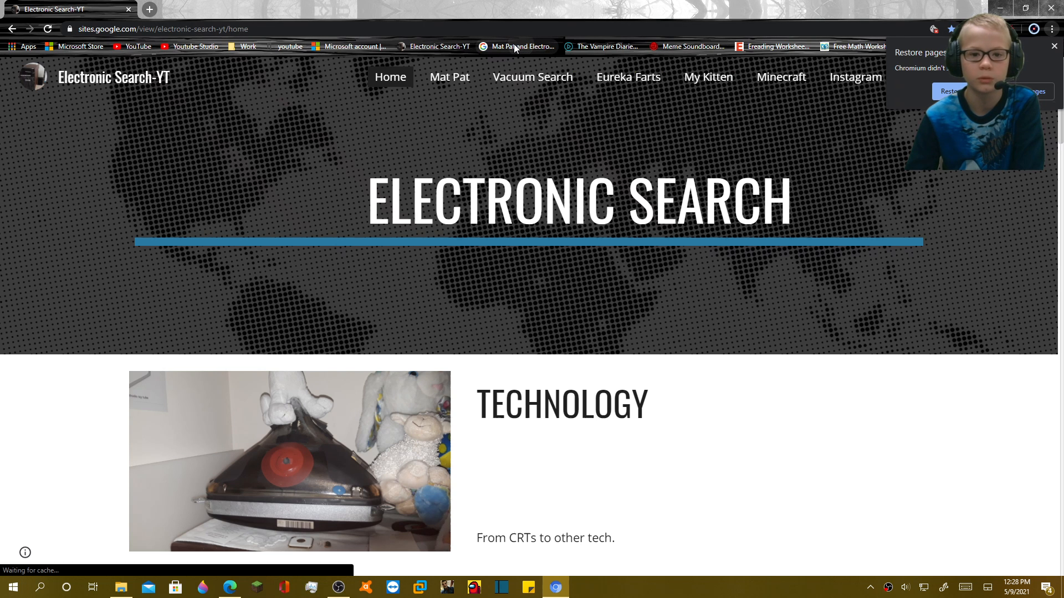
click(518, 46)
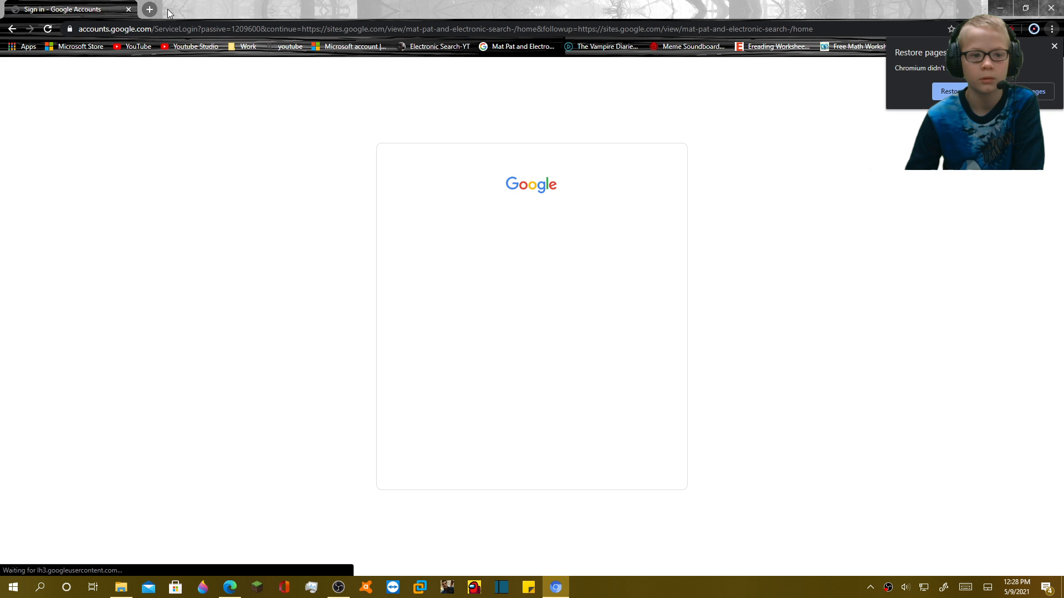
click(149, 9)
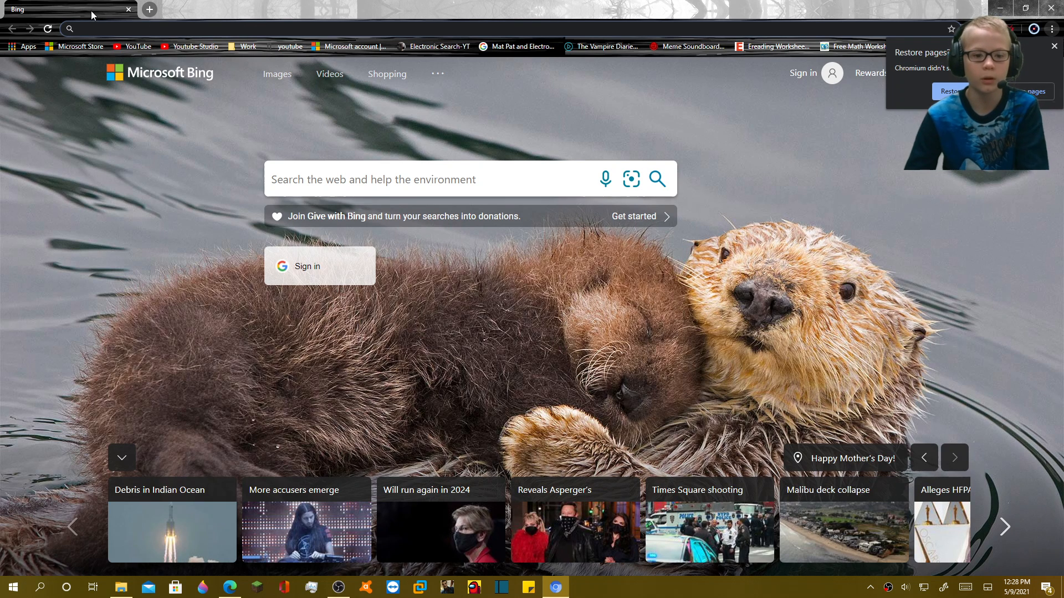
click(437, 46)
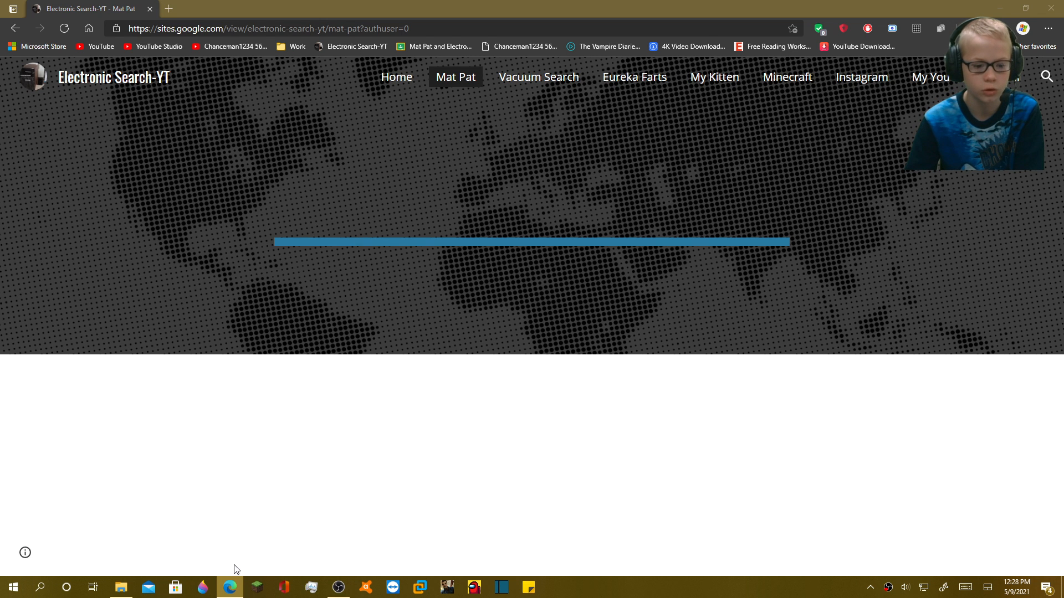
Step: Return to a new tab and reopen the Electronic Search-YT bookmark, which shows the unsafe-site warning
right_click(230, 587)
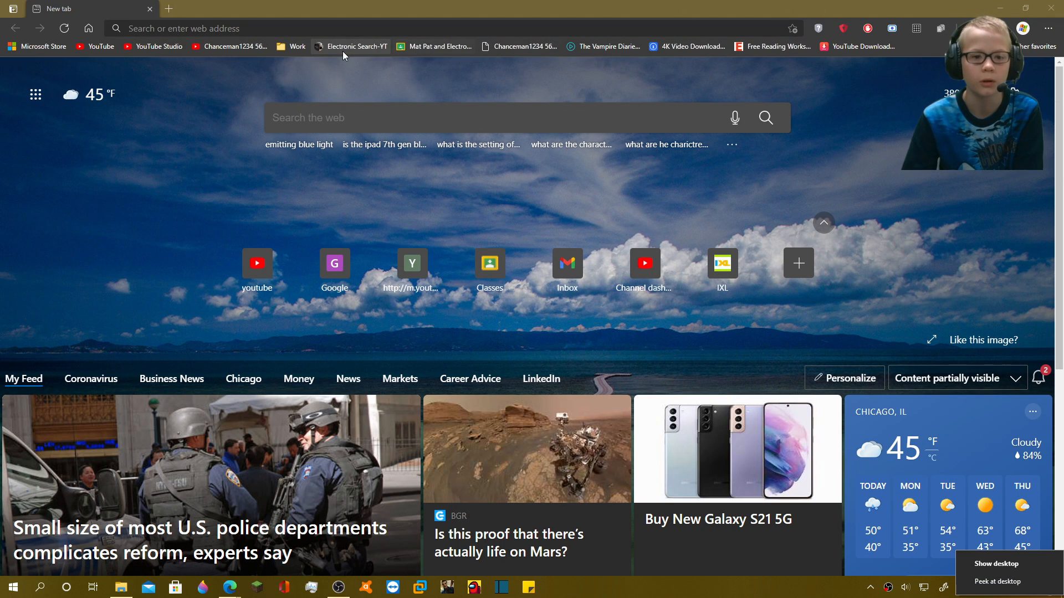
click(357, 46)
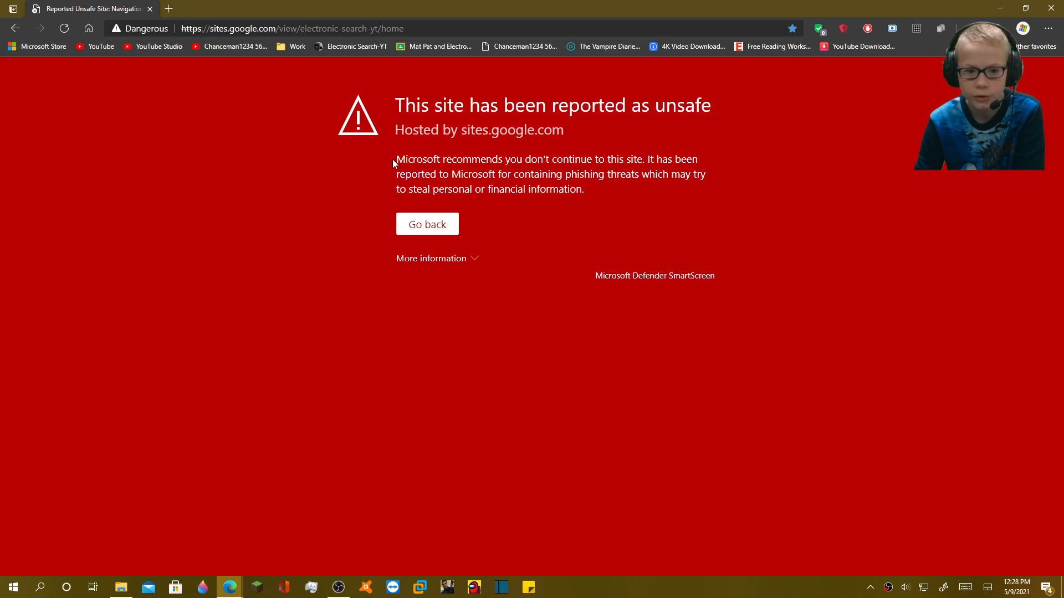
Step: Highlight the SmartScreen warning text and expand 'More information' to show report and continue options
drag(393, 105, 634, 159)
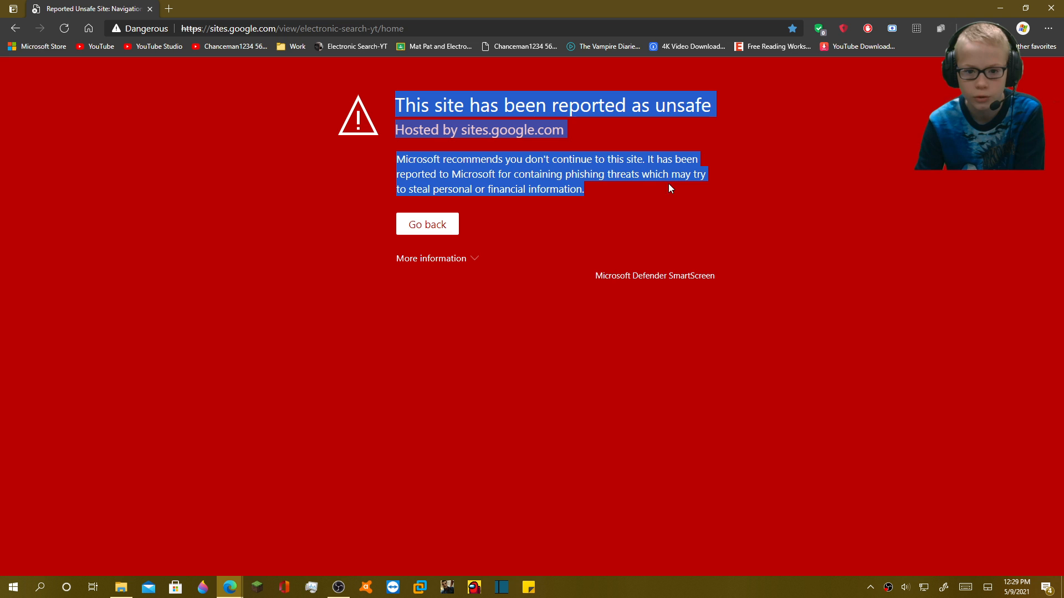
mouse_move(657, 222)
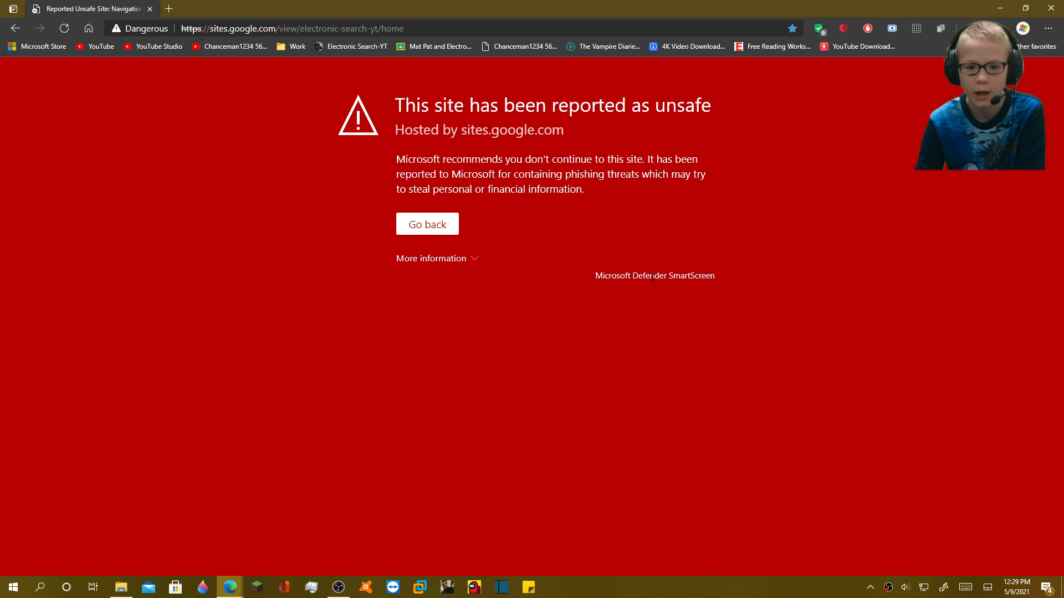
mouse_move(432, 267)
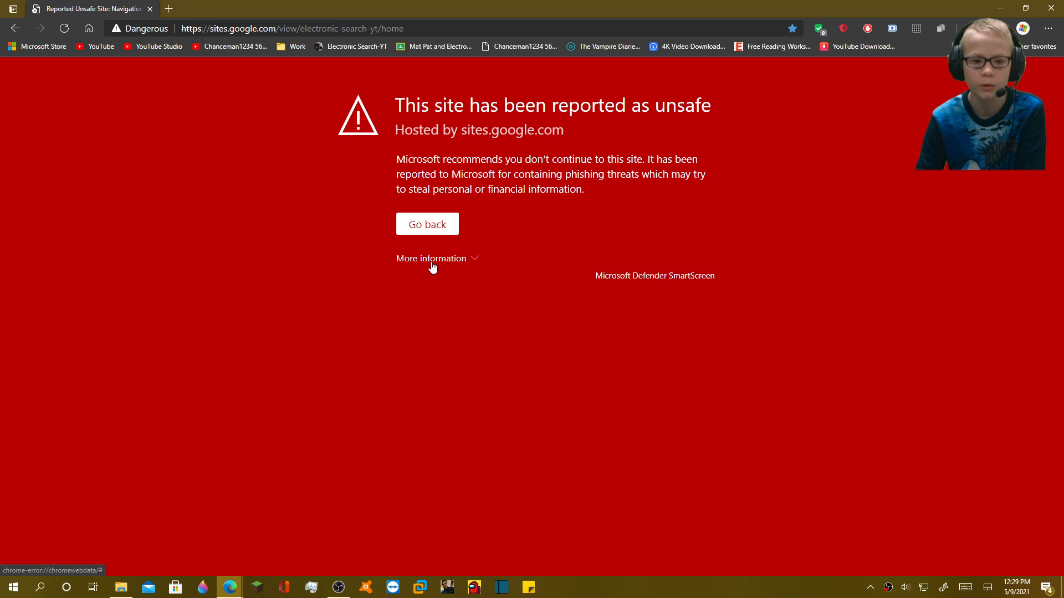
click(431, 258)
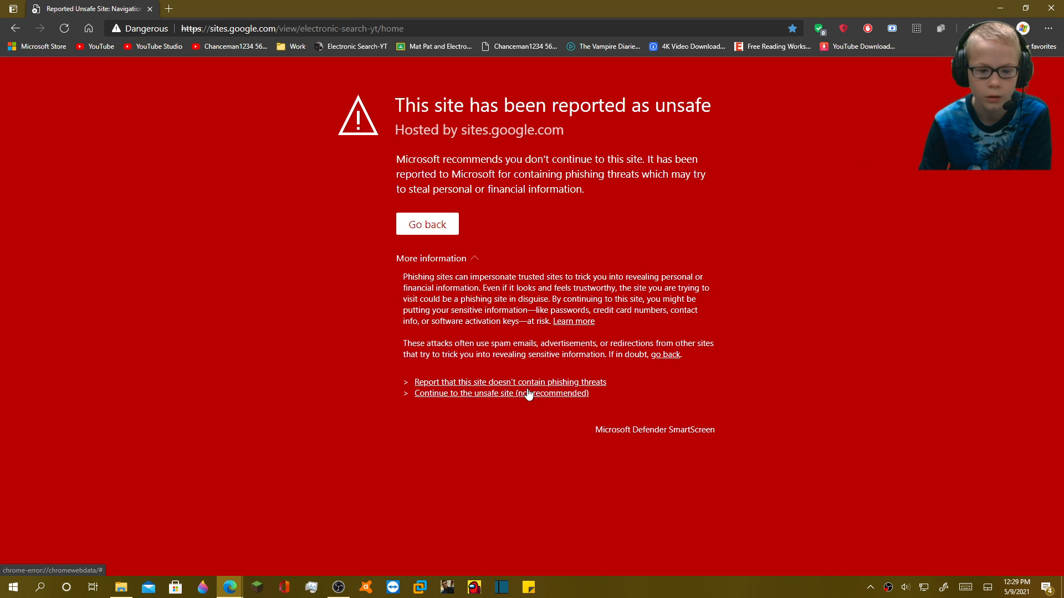
mouse_move(547, 403)
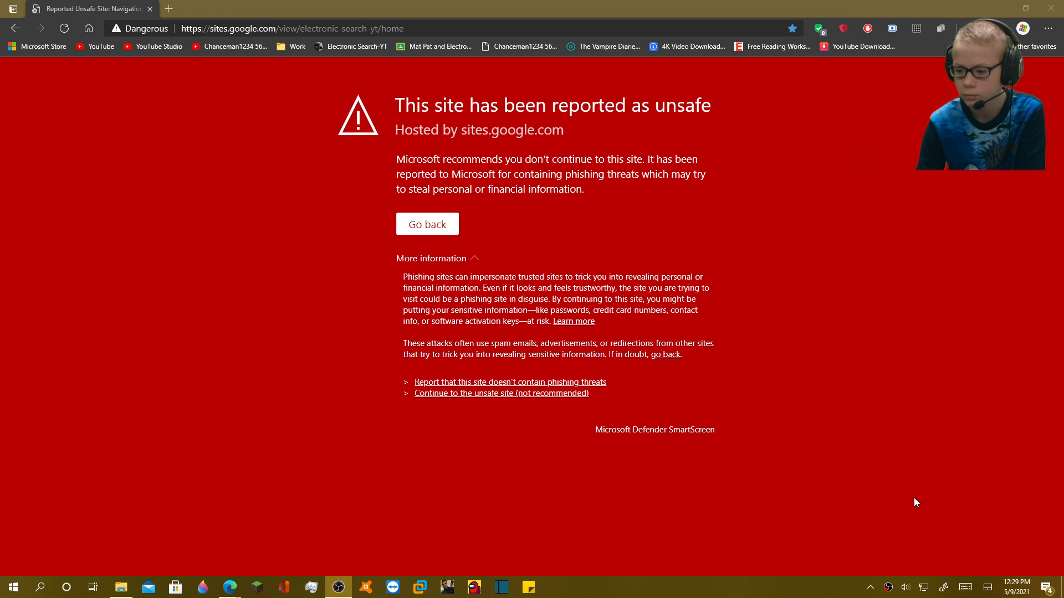
mouse_move(556, 399)
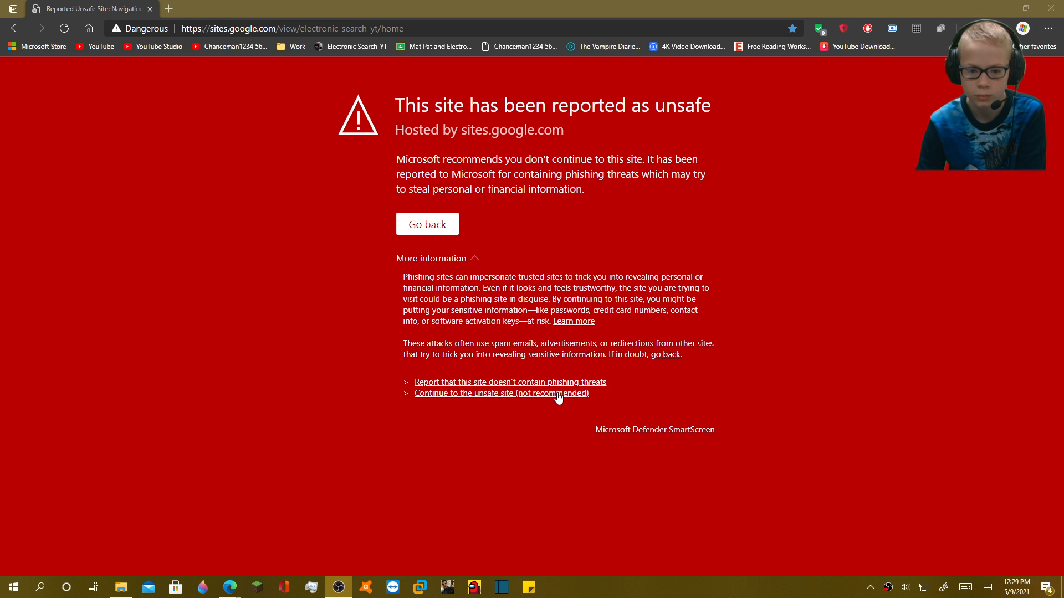
Step: Continue to the unsafe chancemanyt Google Sites page, landing on a Google 404 error
click(501, 393)
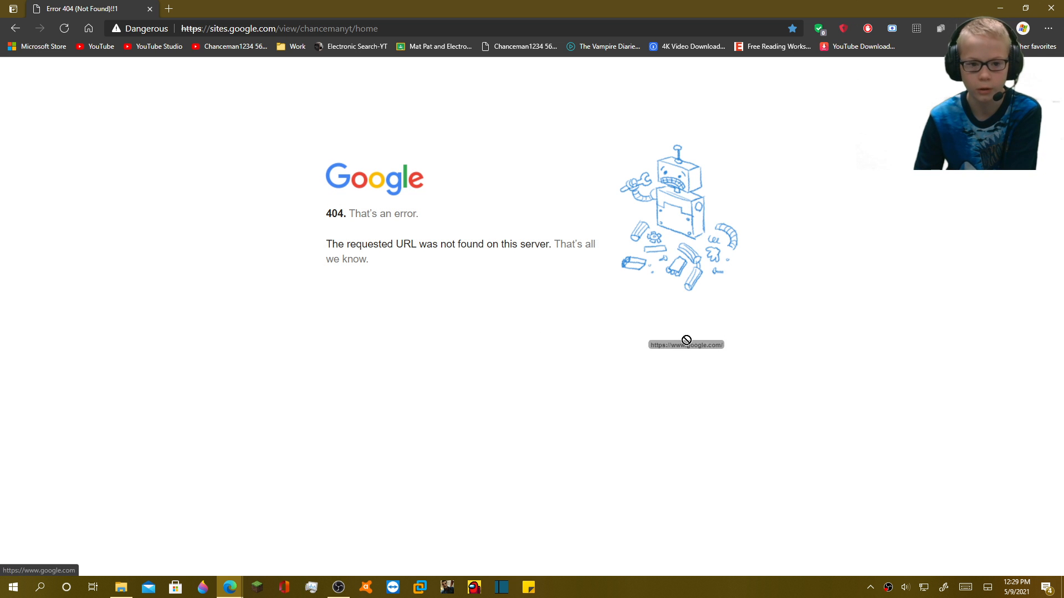
mouse_move(686, 364)
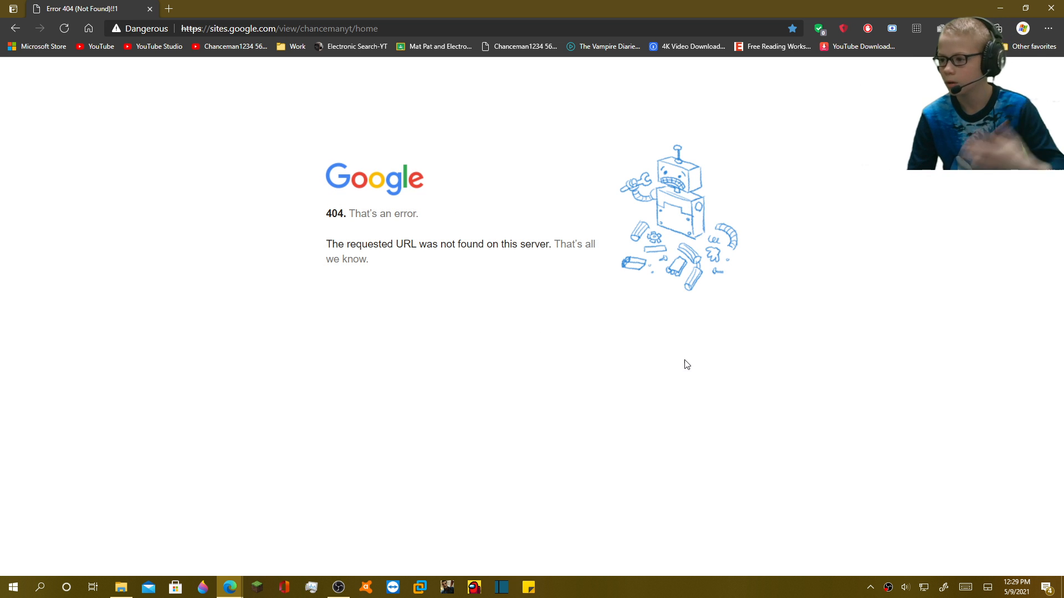